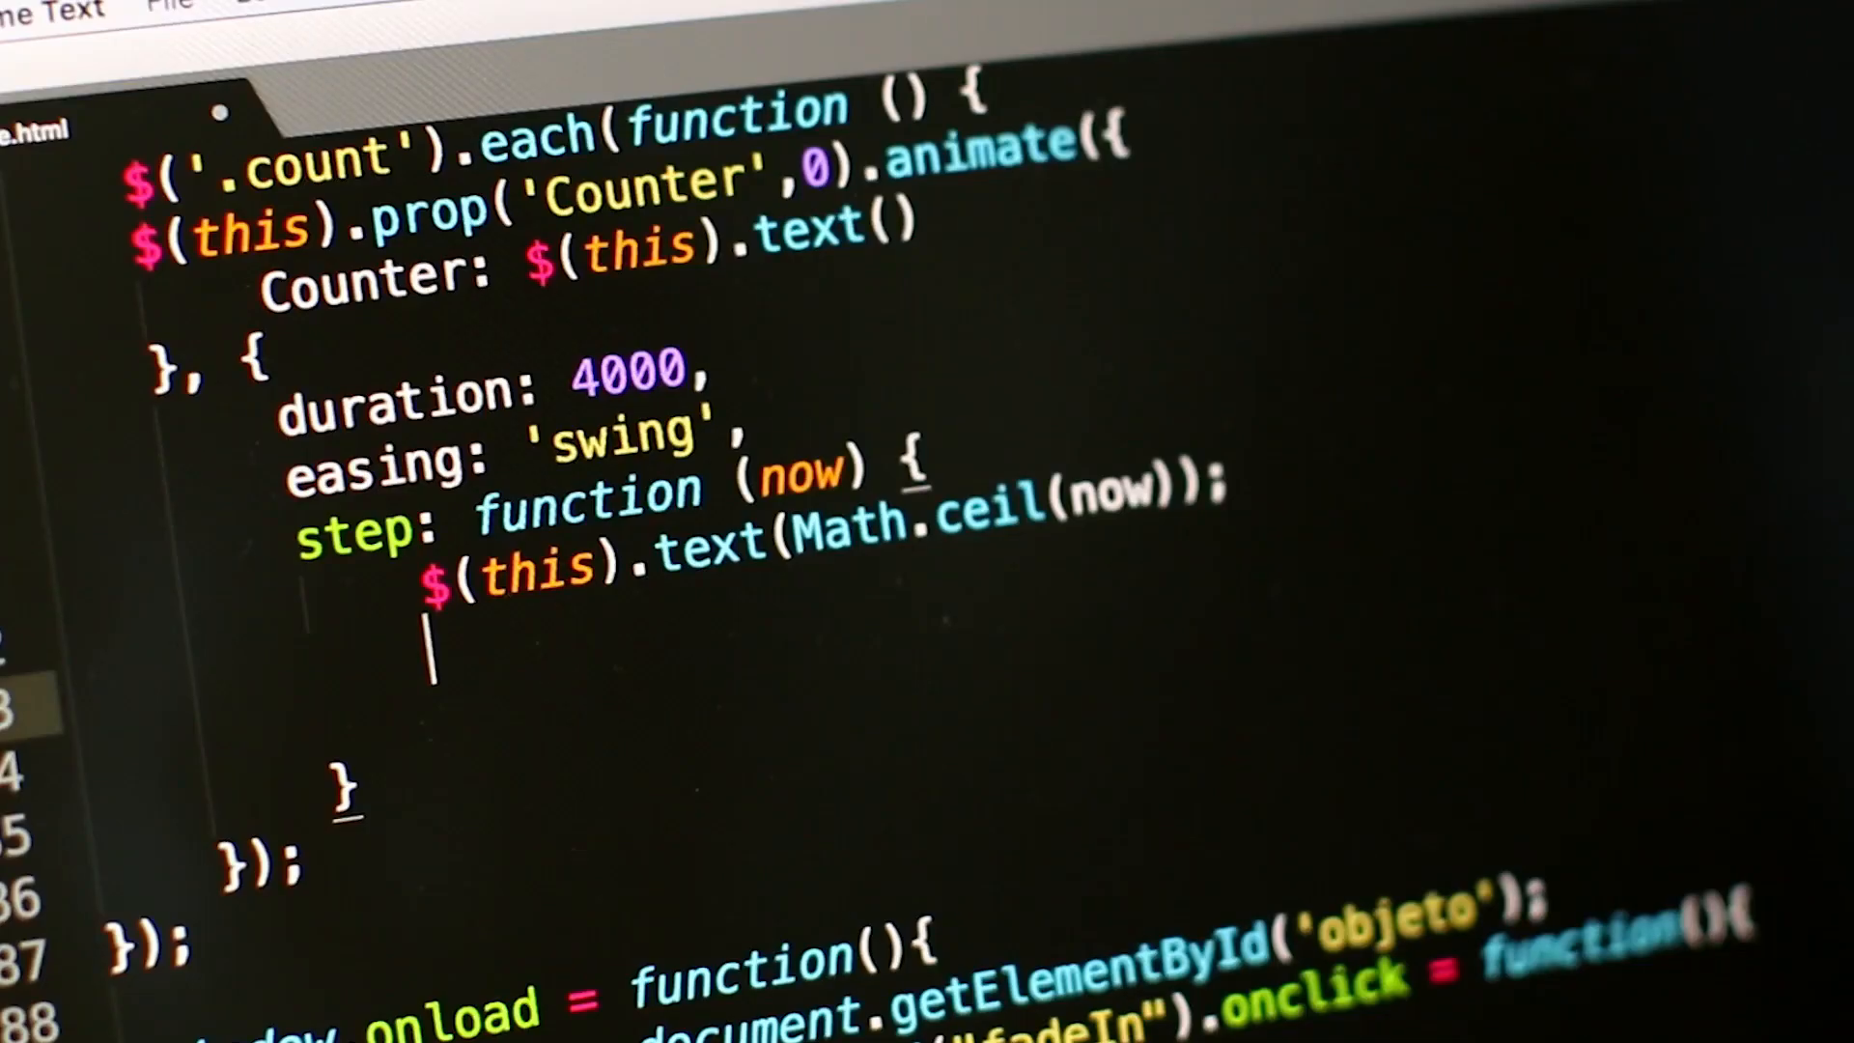
Write $(this).html(text); under the text line and begin an if statement
type("$()")
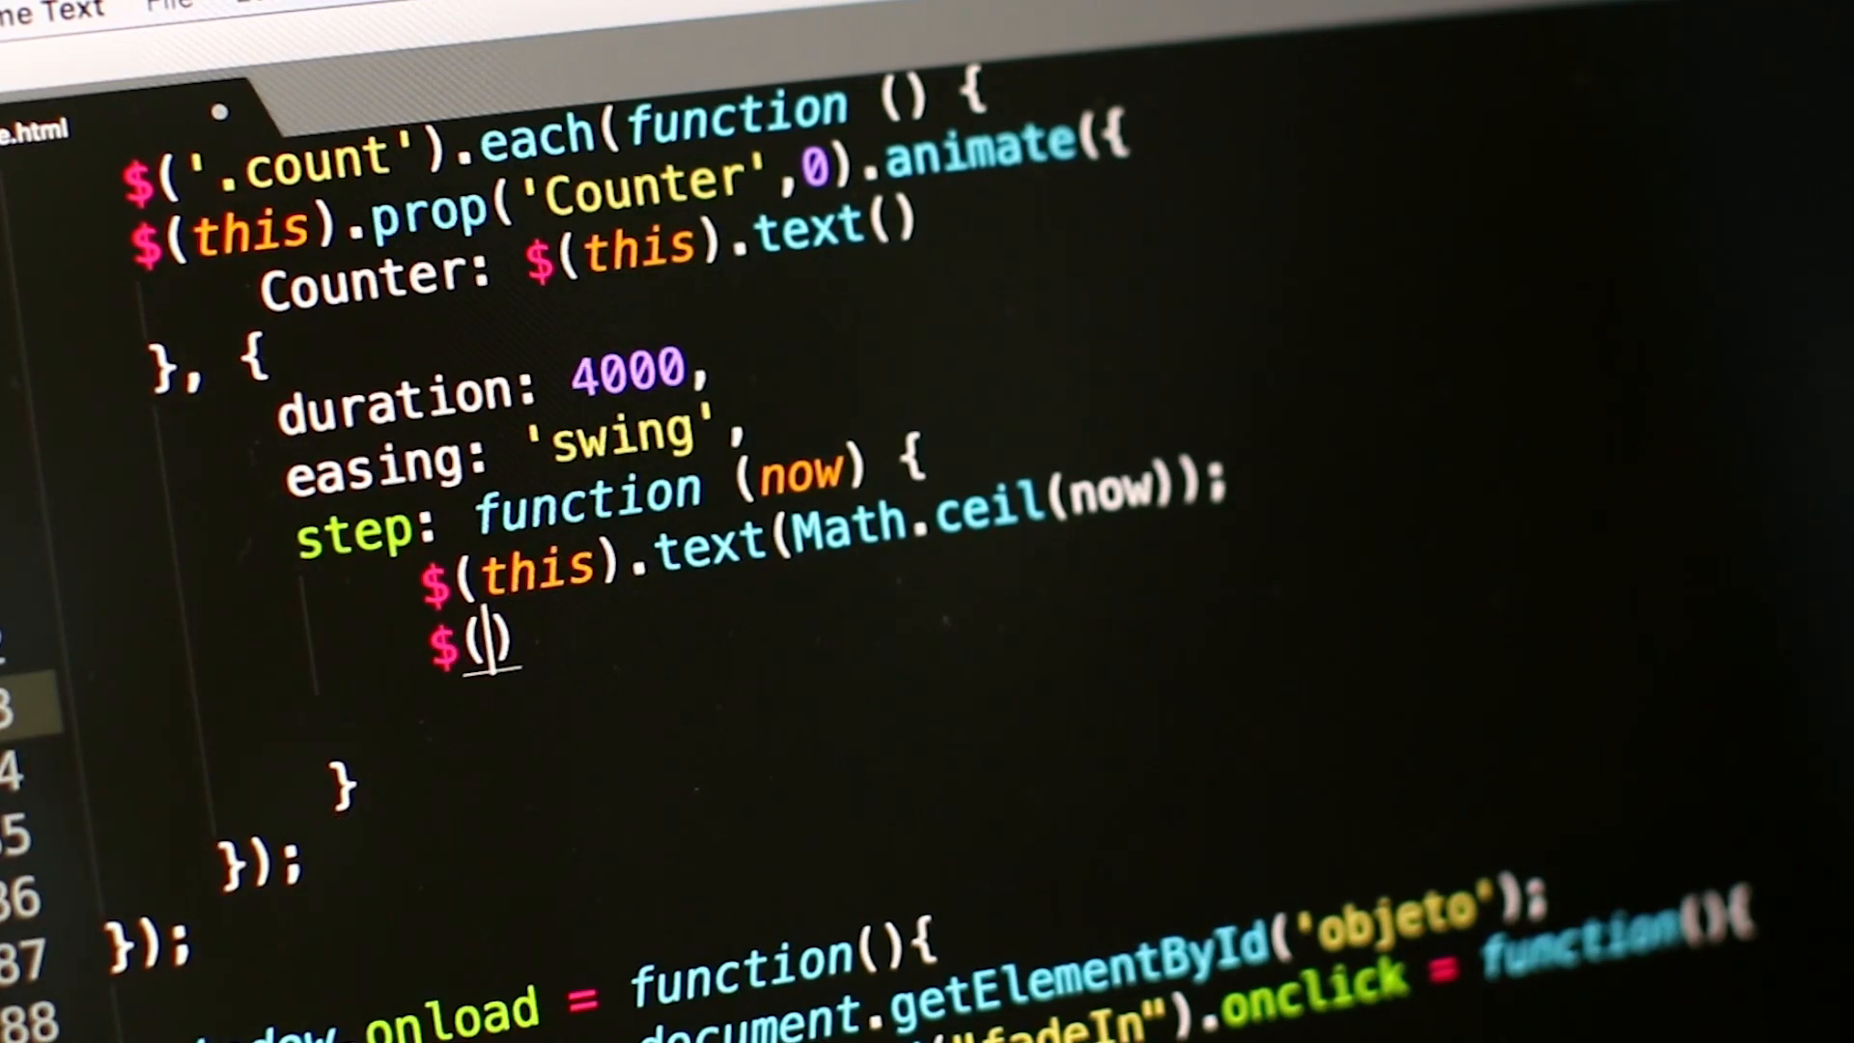
type("this")
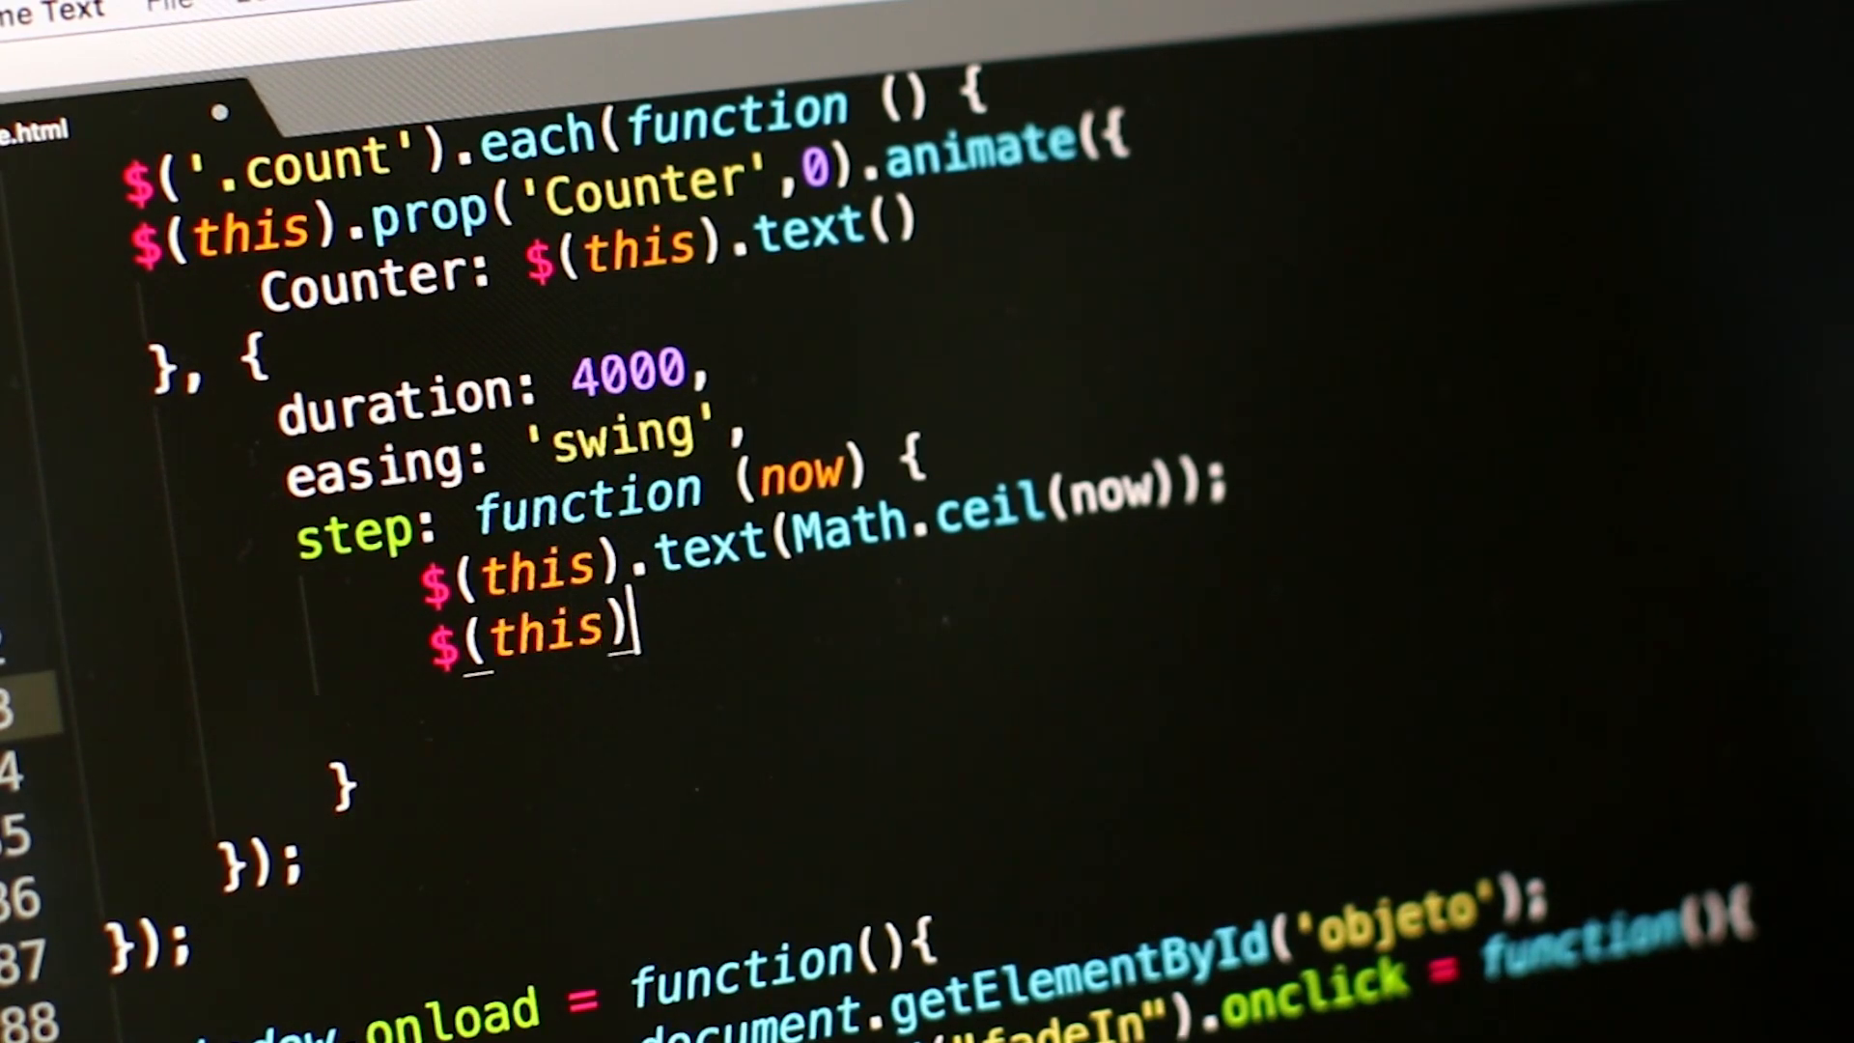
type(".html();")
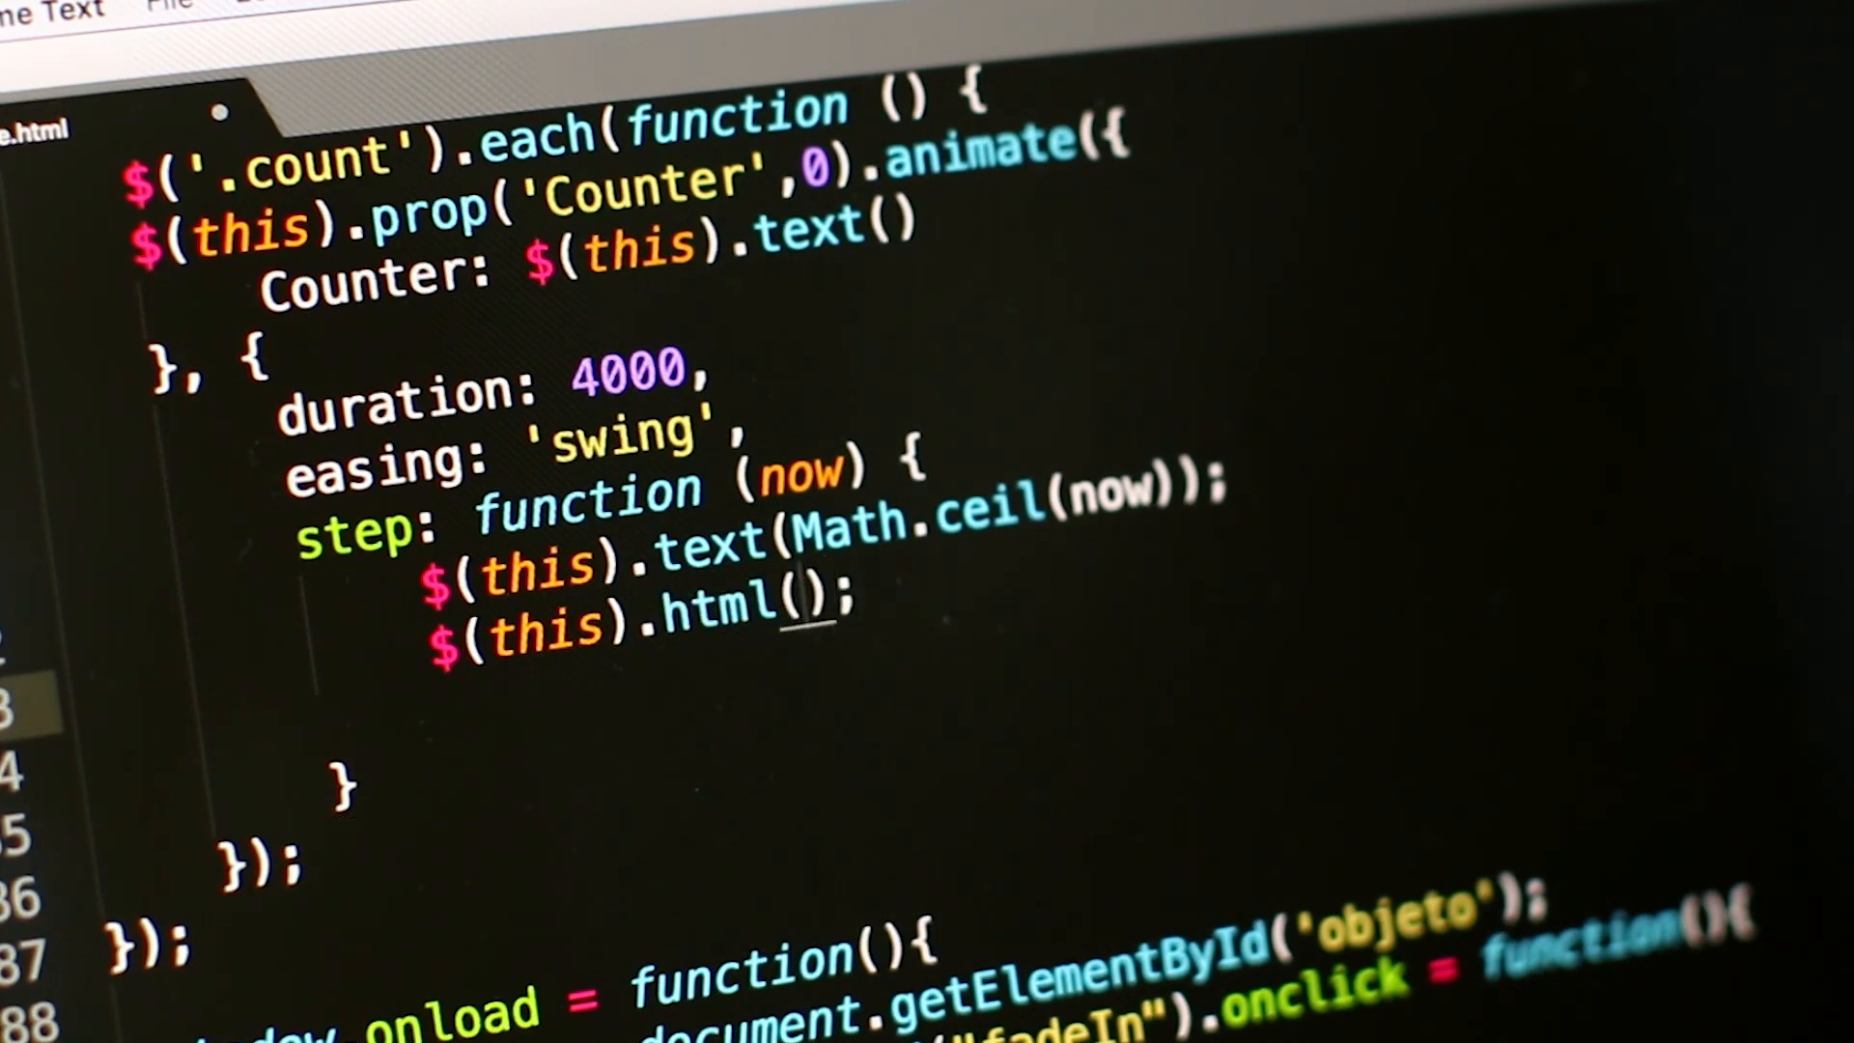
type("text")
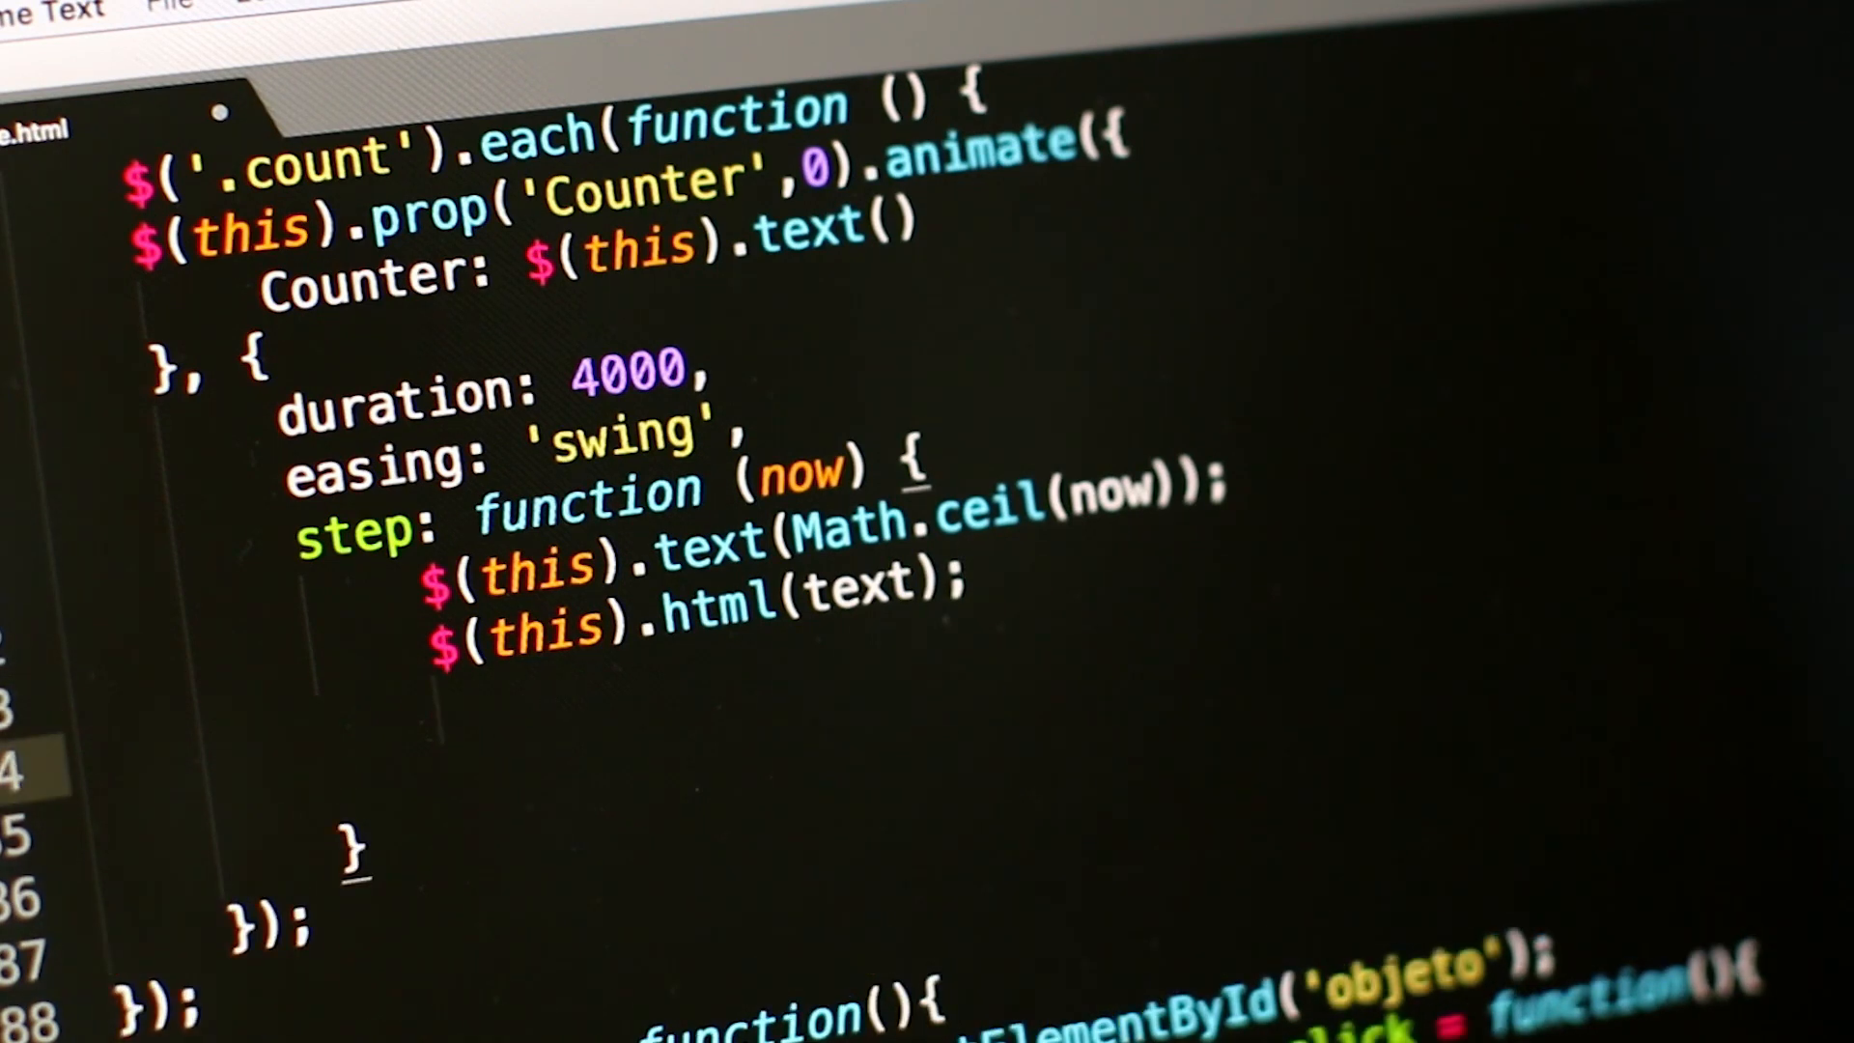
type("if(")
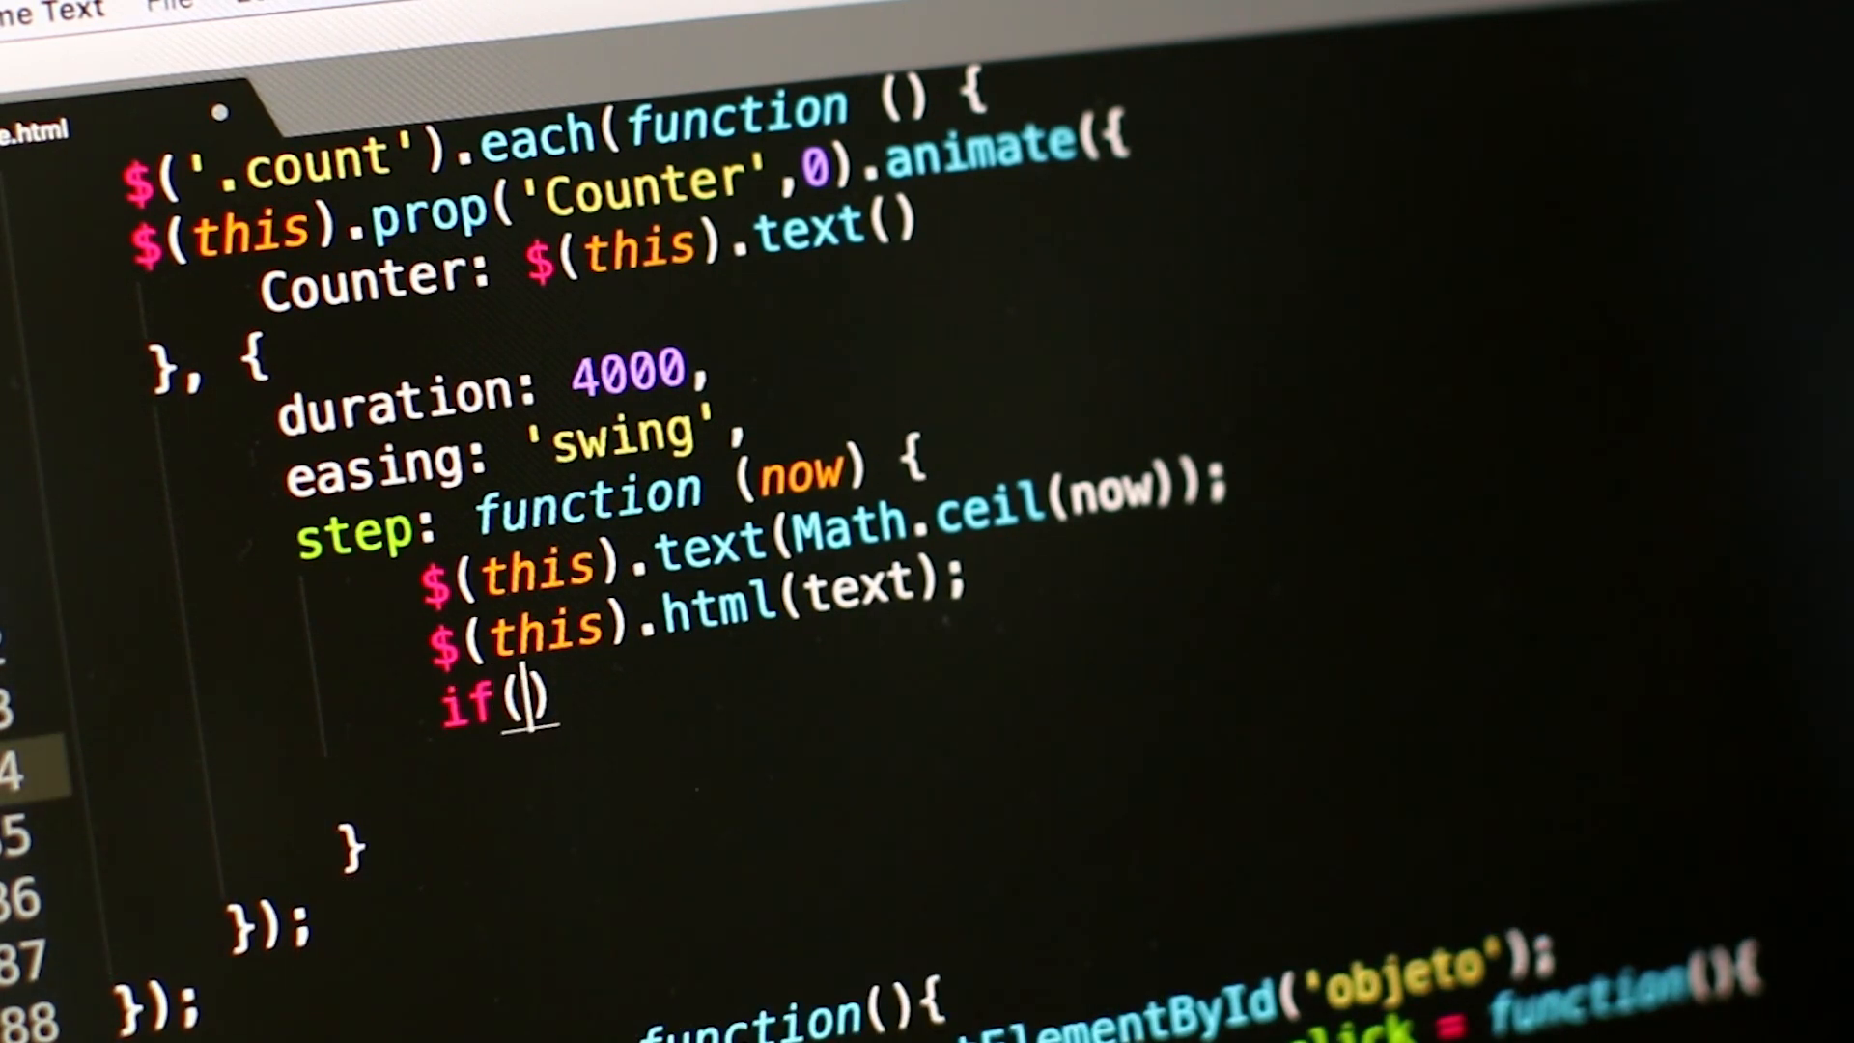
Complete the condition if (initial == 0) with its braces
type("initial")
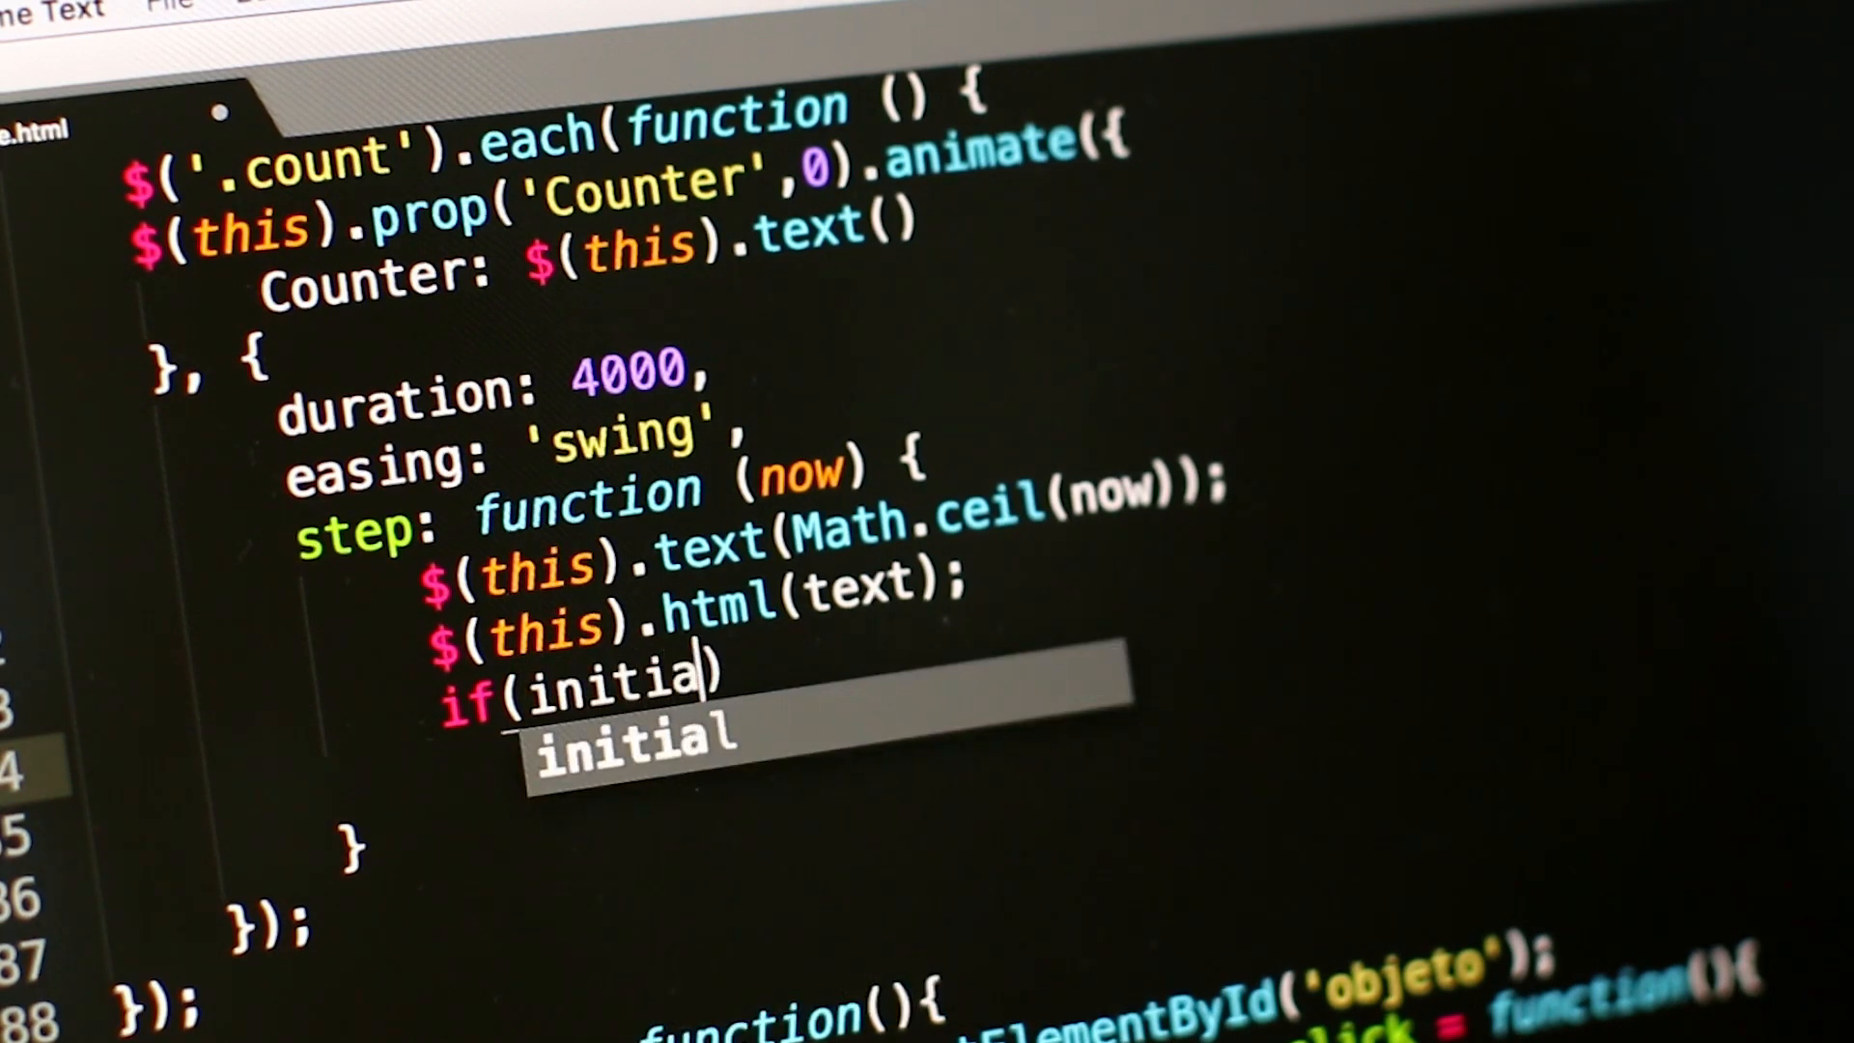
type("==")
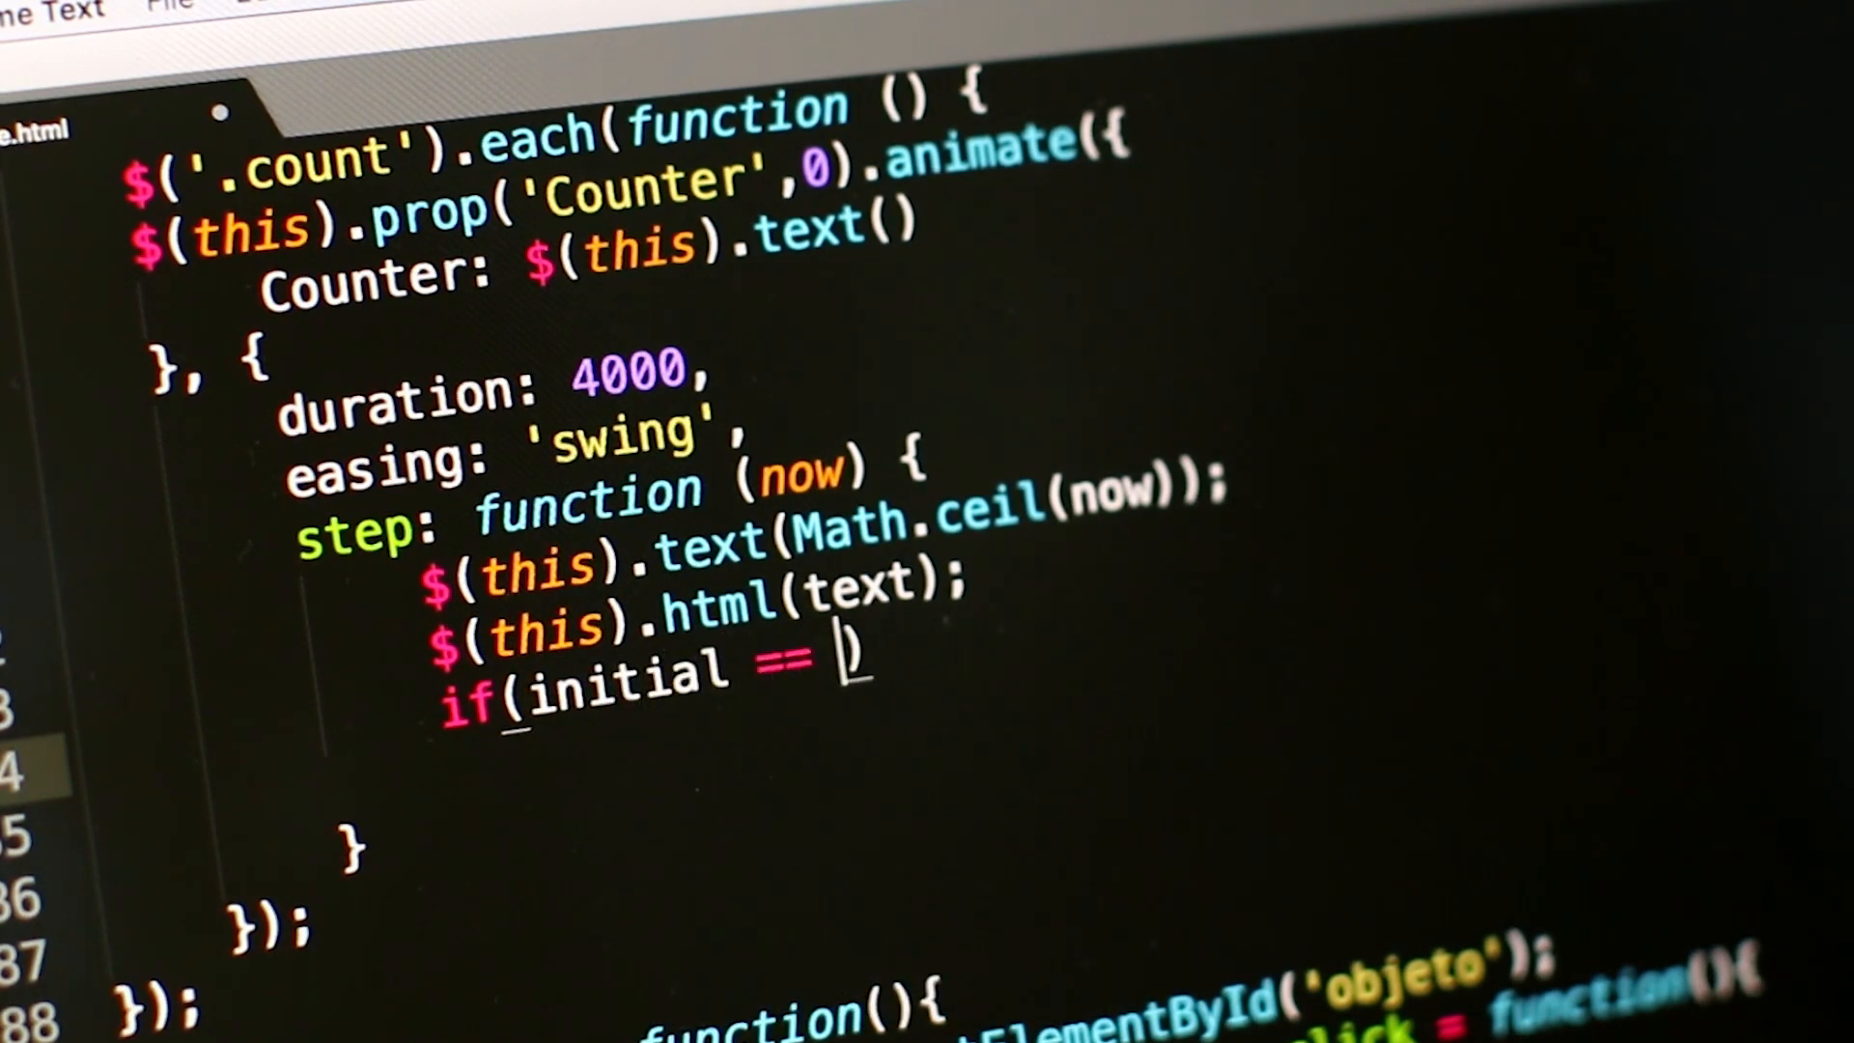
type("0")
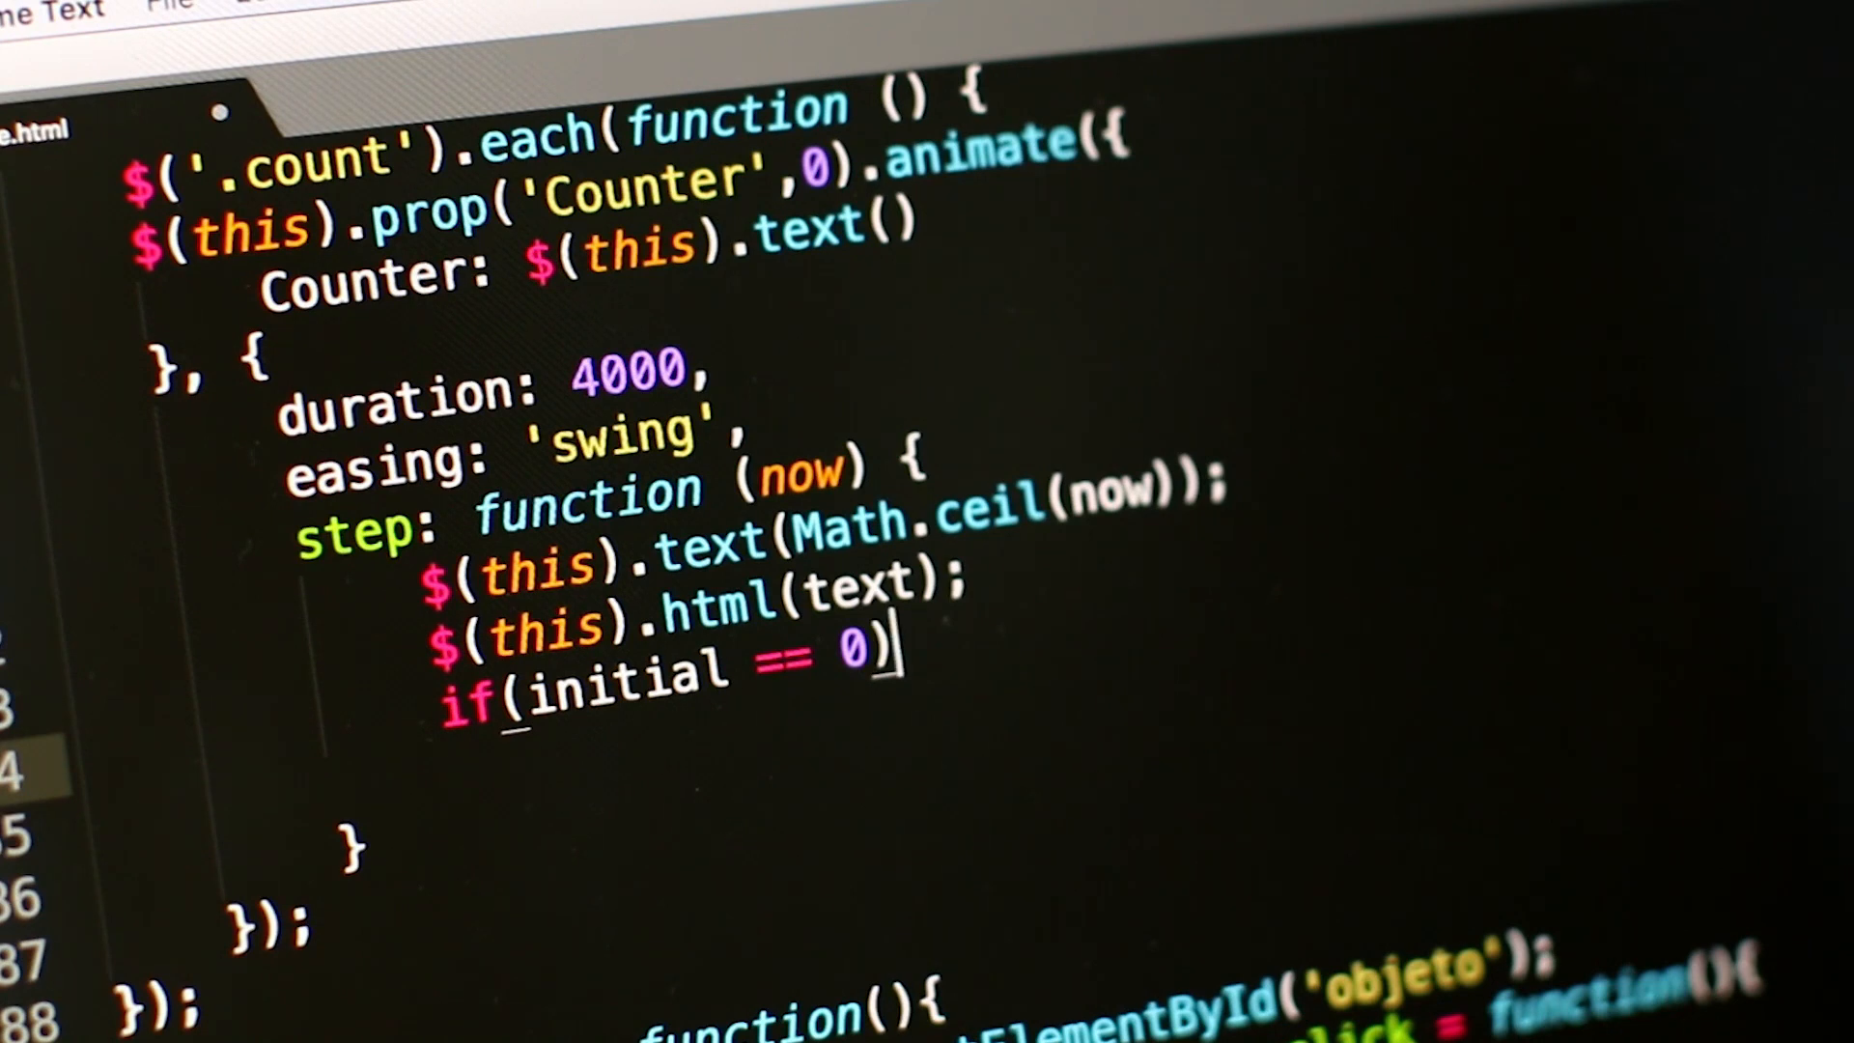
type("{}")
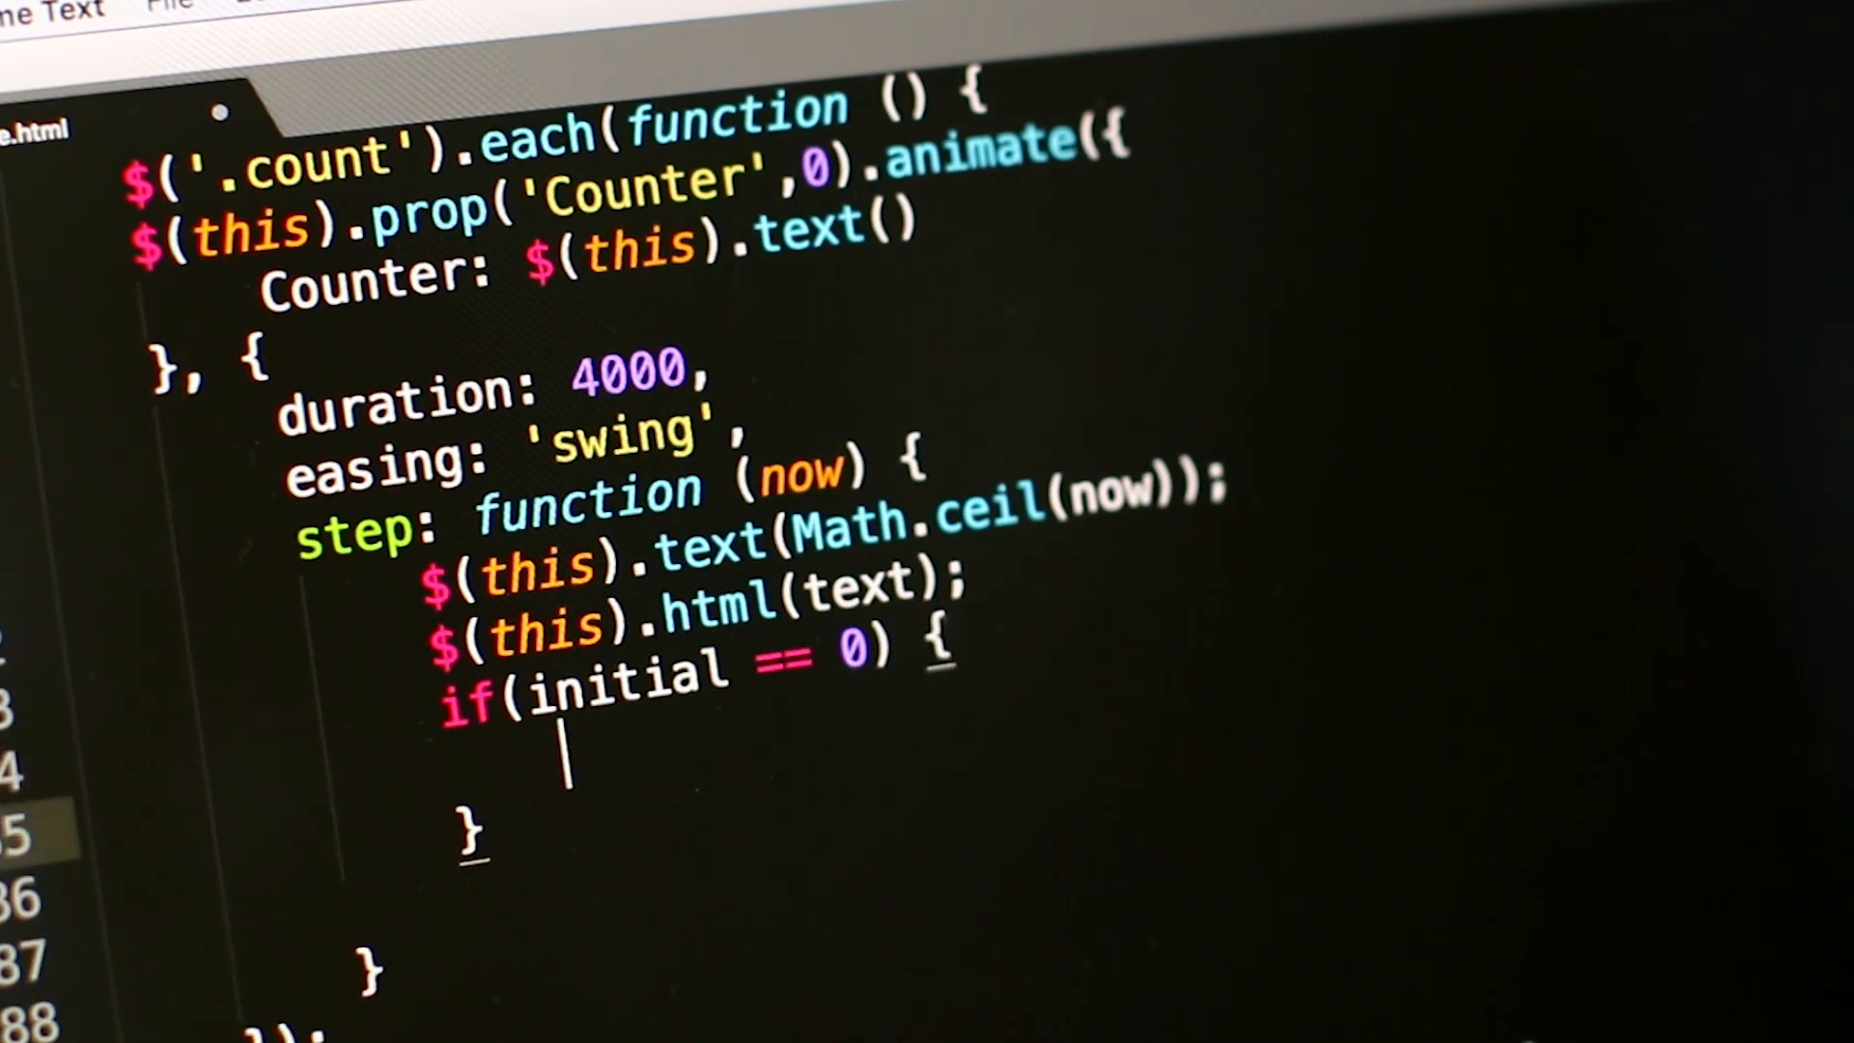
Inside the block, write increment = 2;
type("increme")
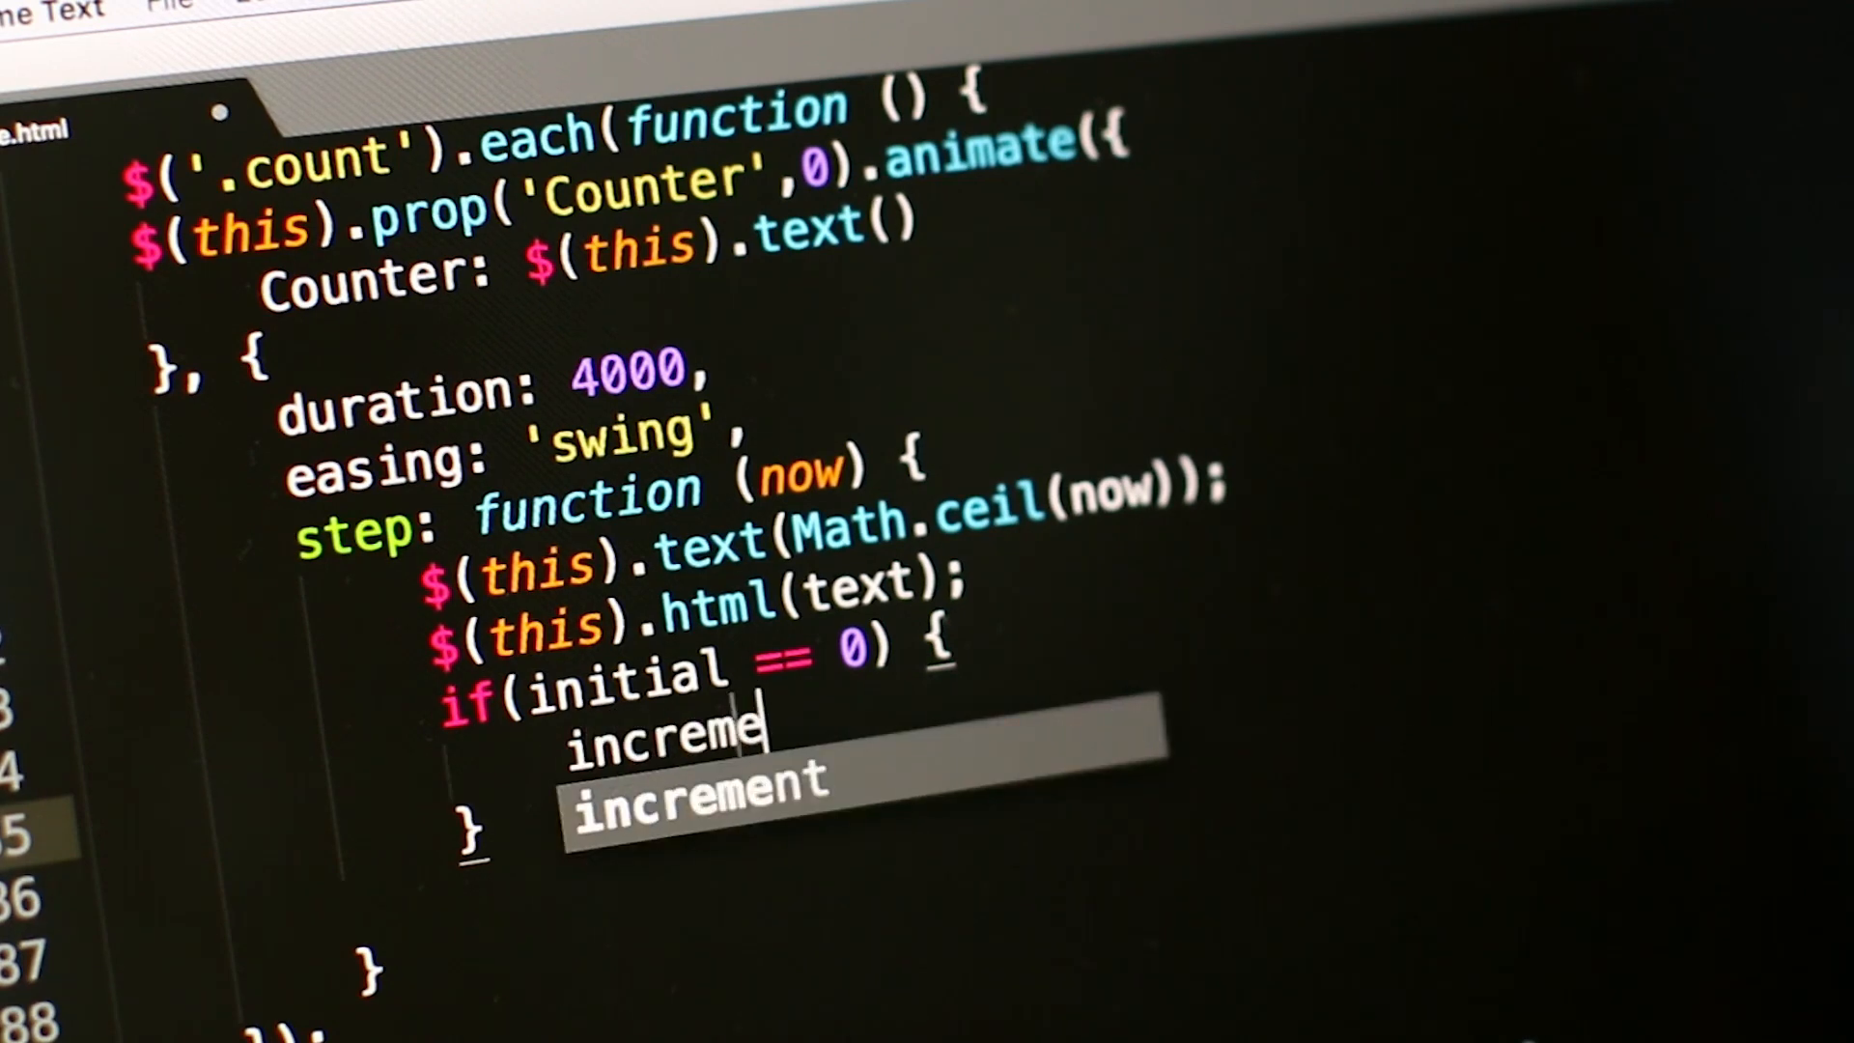
type("increment =")
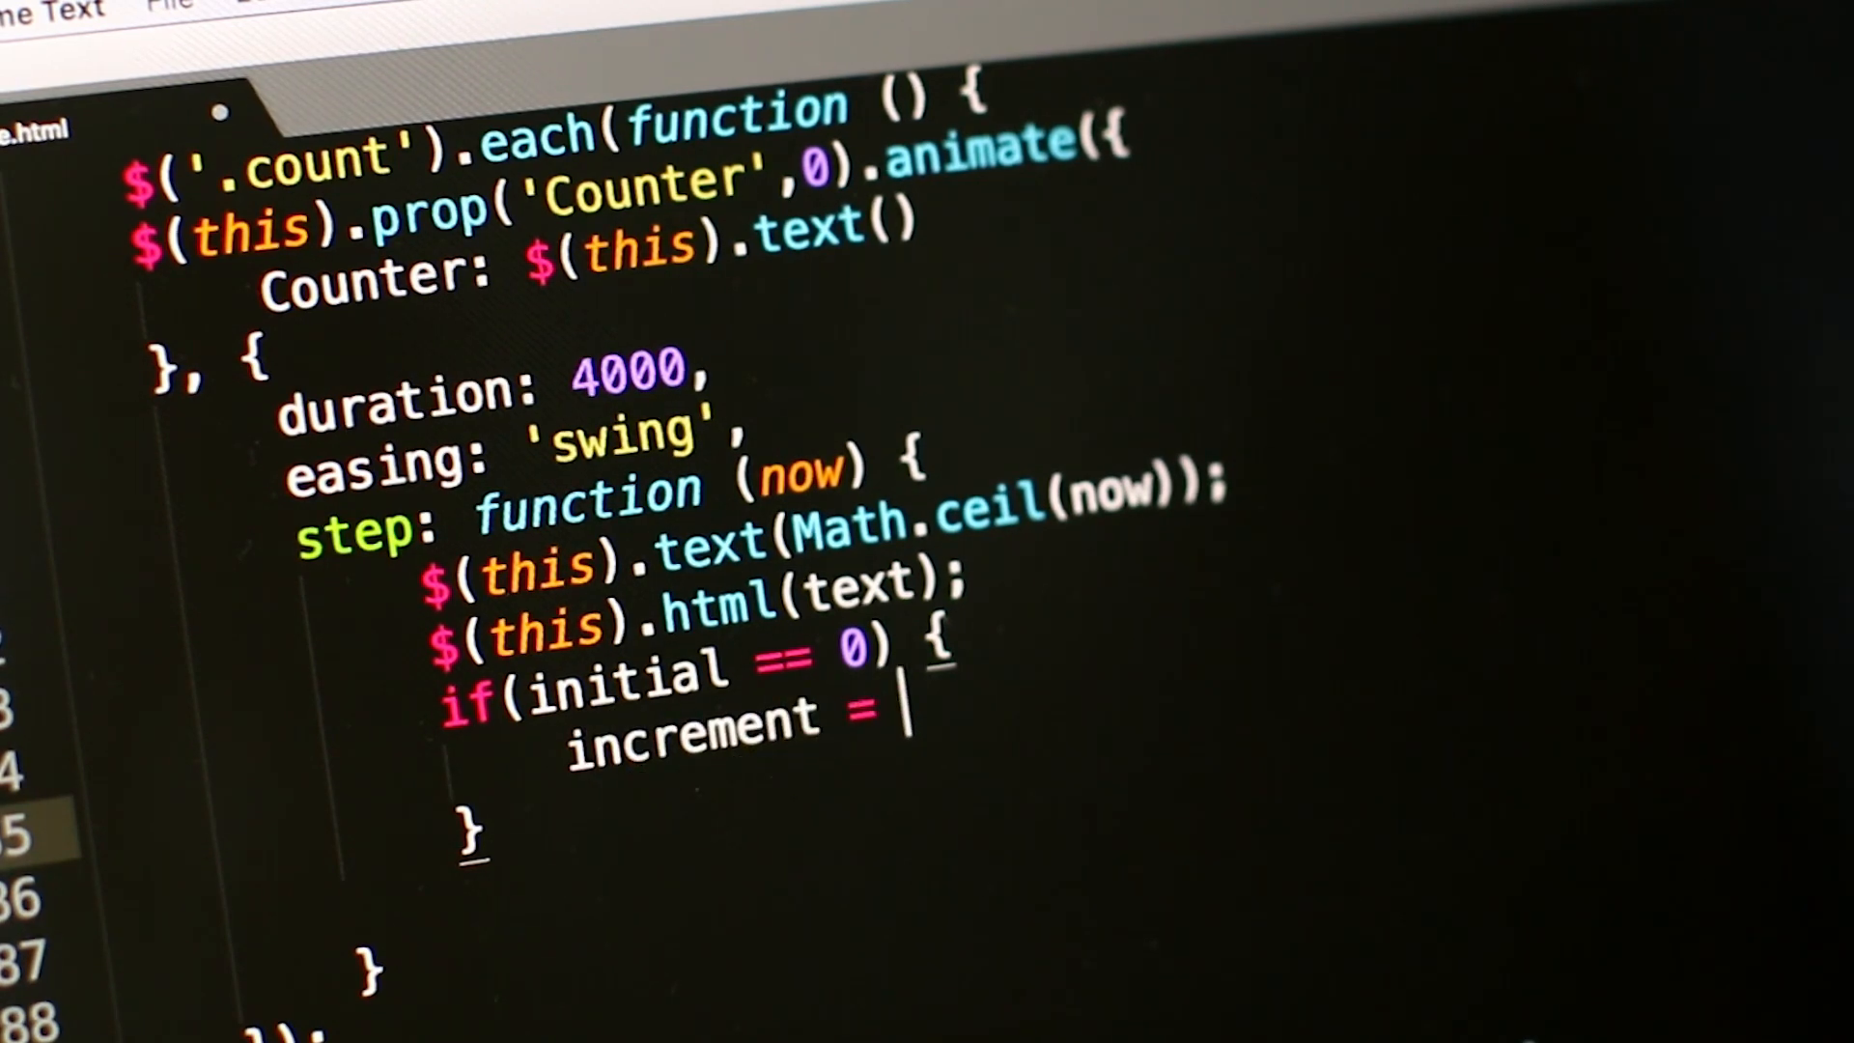
type("2")
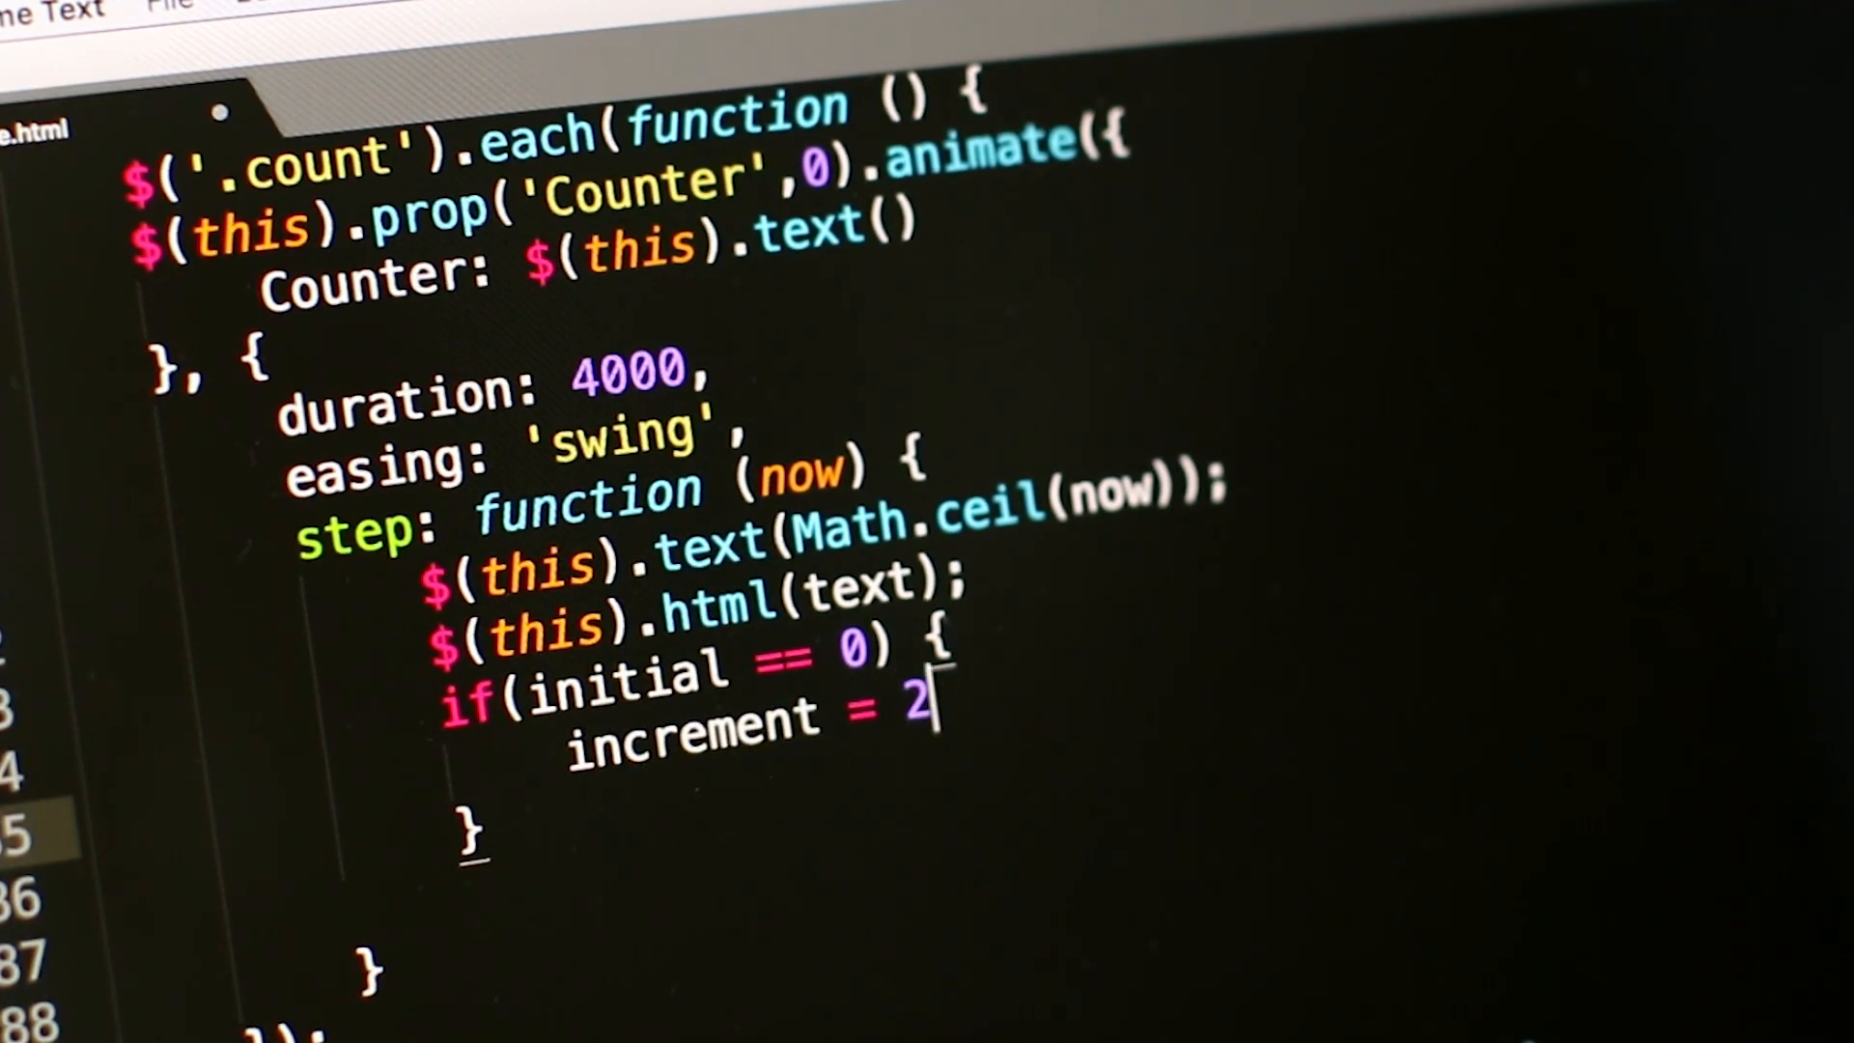
type(";")
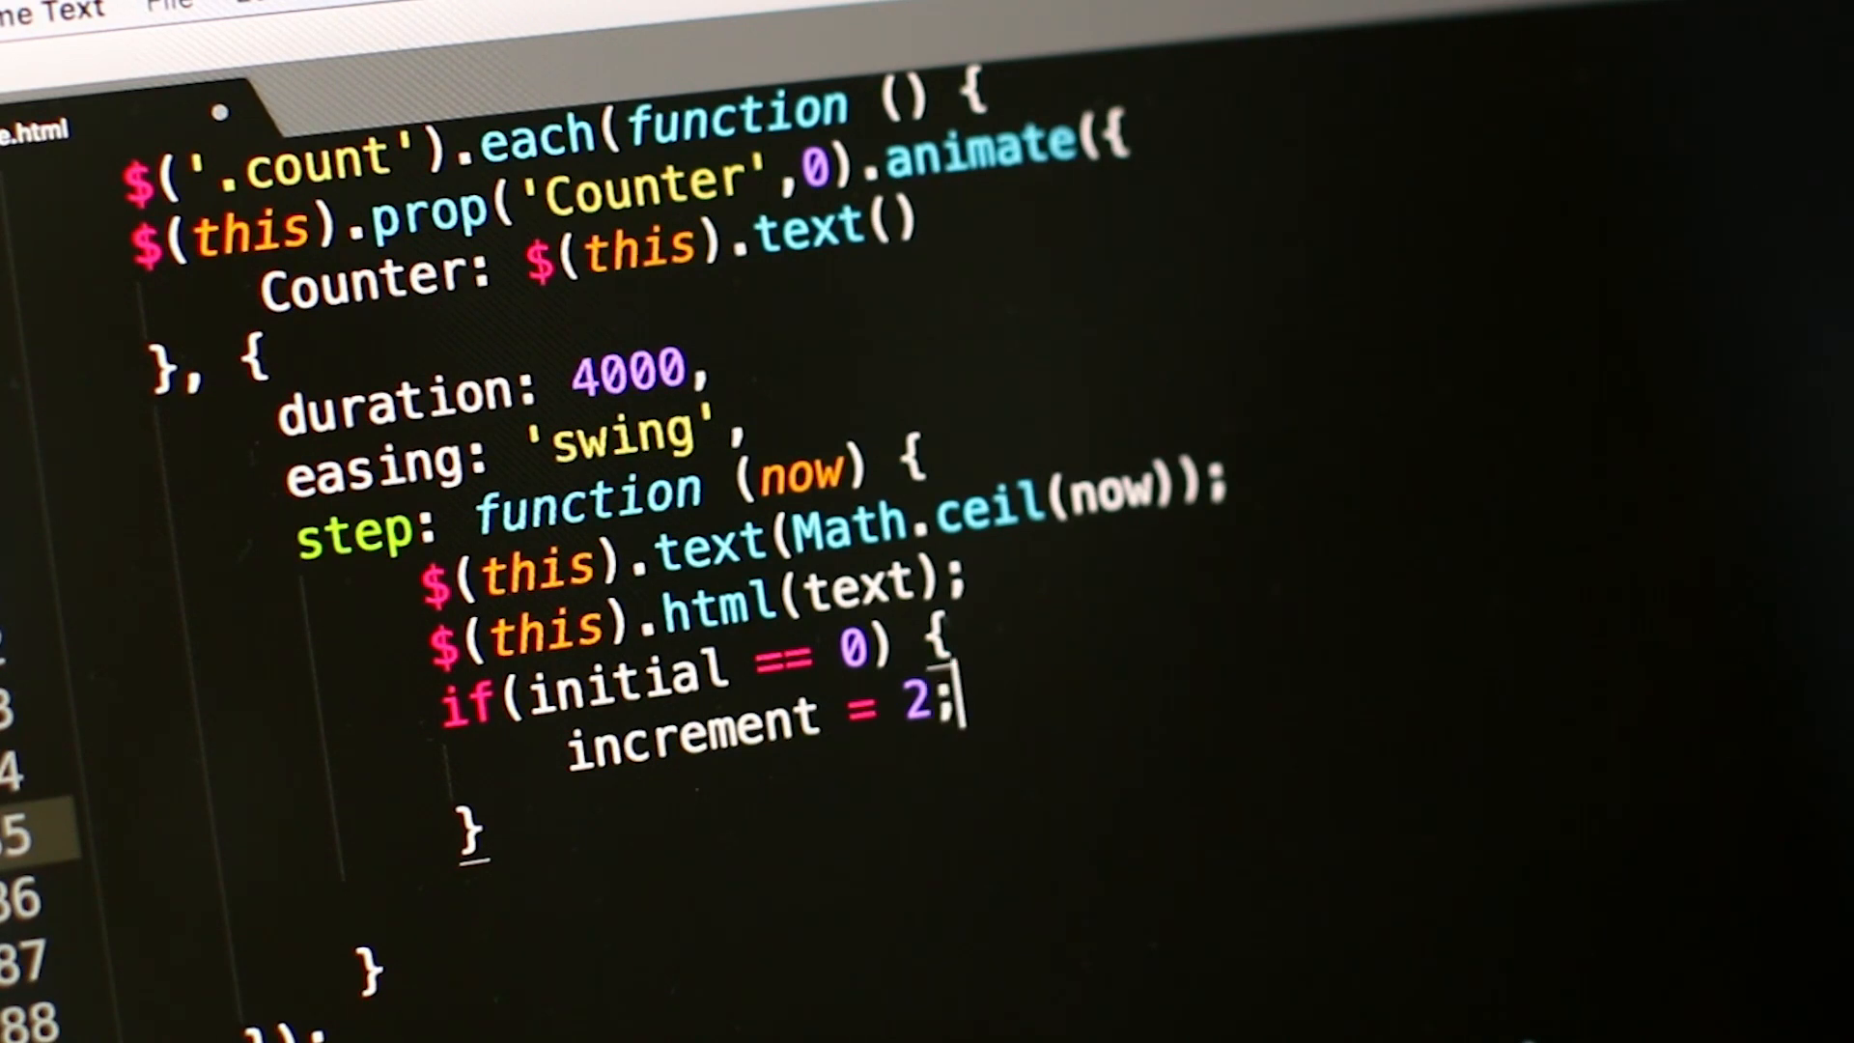
Begin element.display.style = "" via autocomplete, fixing a mistyped letter after element
type("element.si")
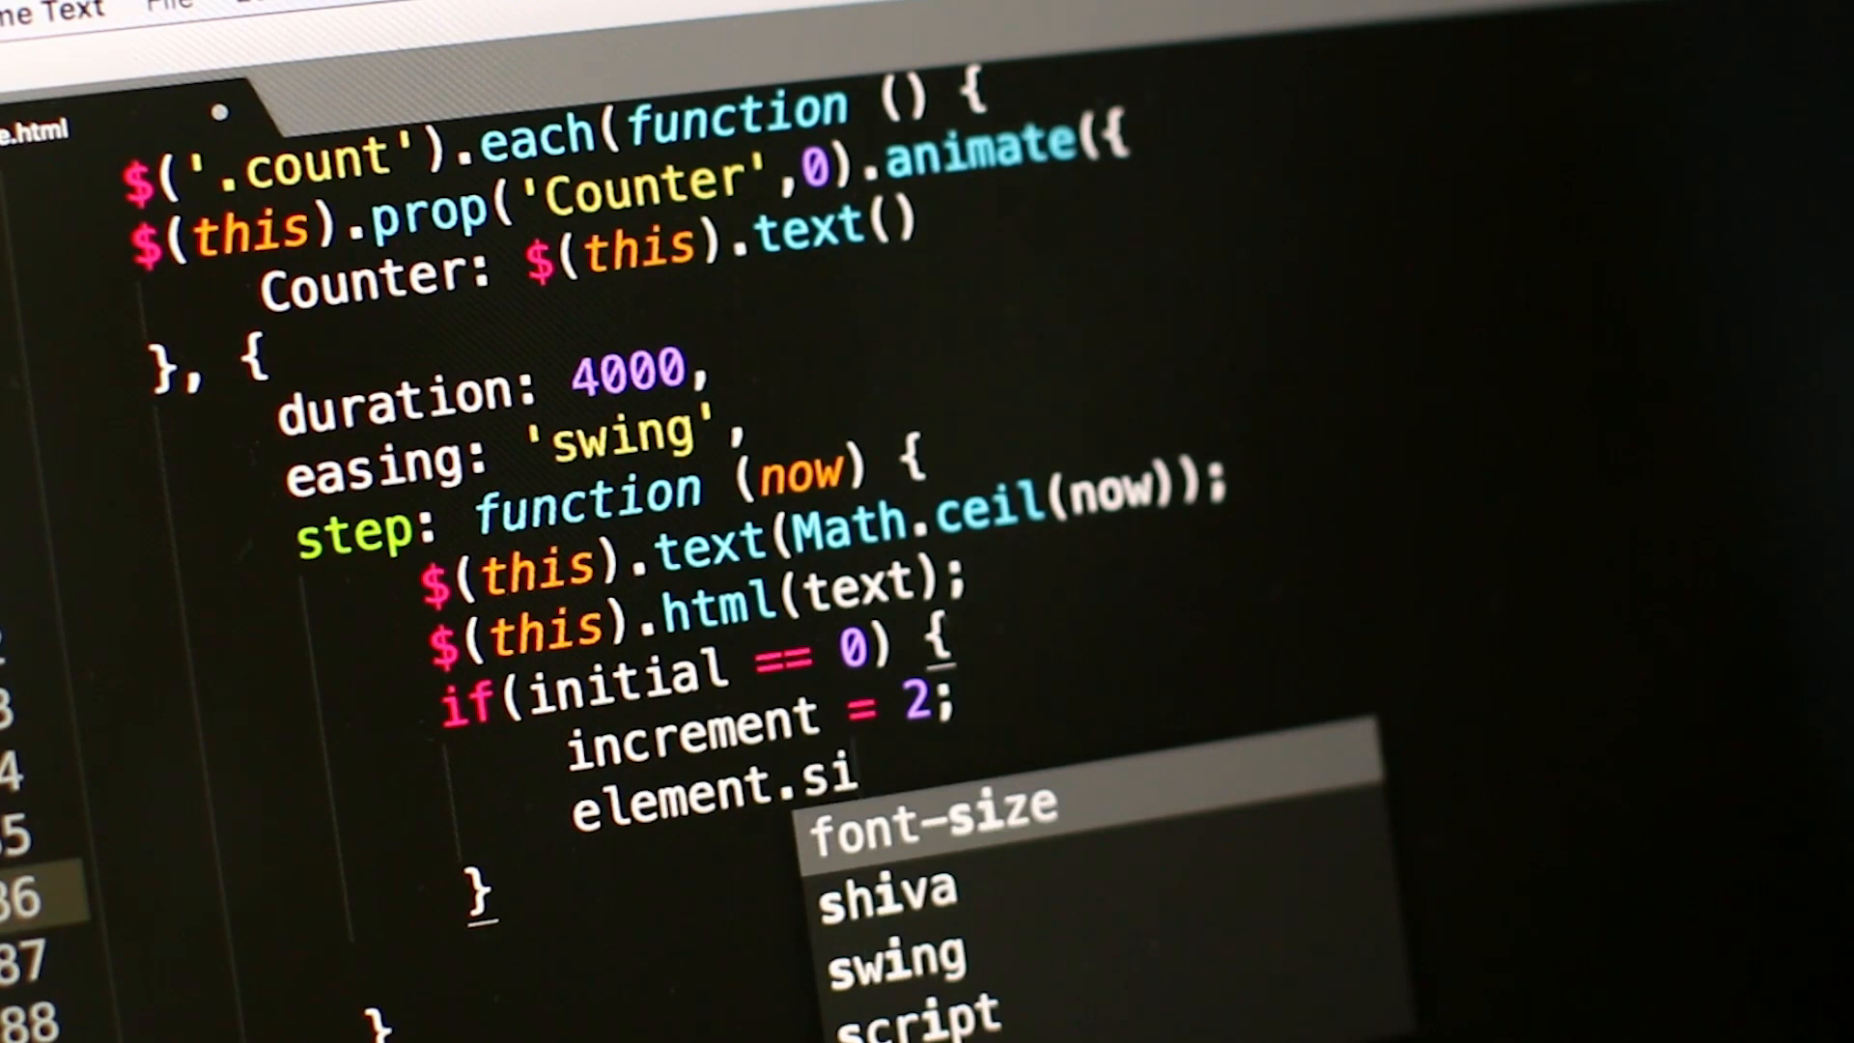
type("d")
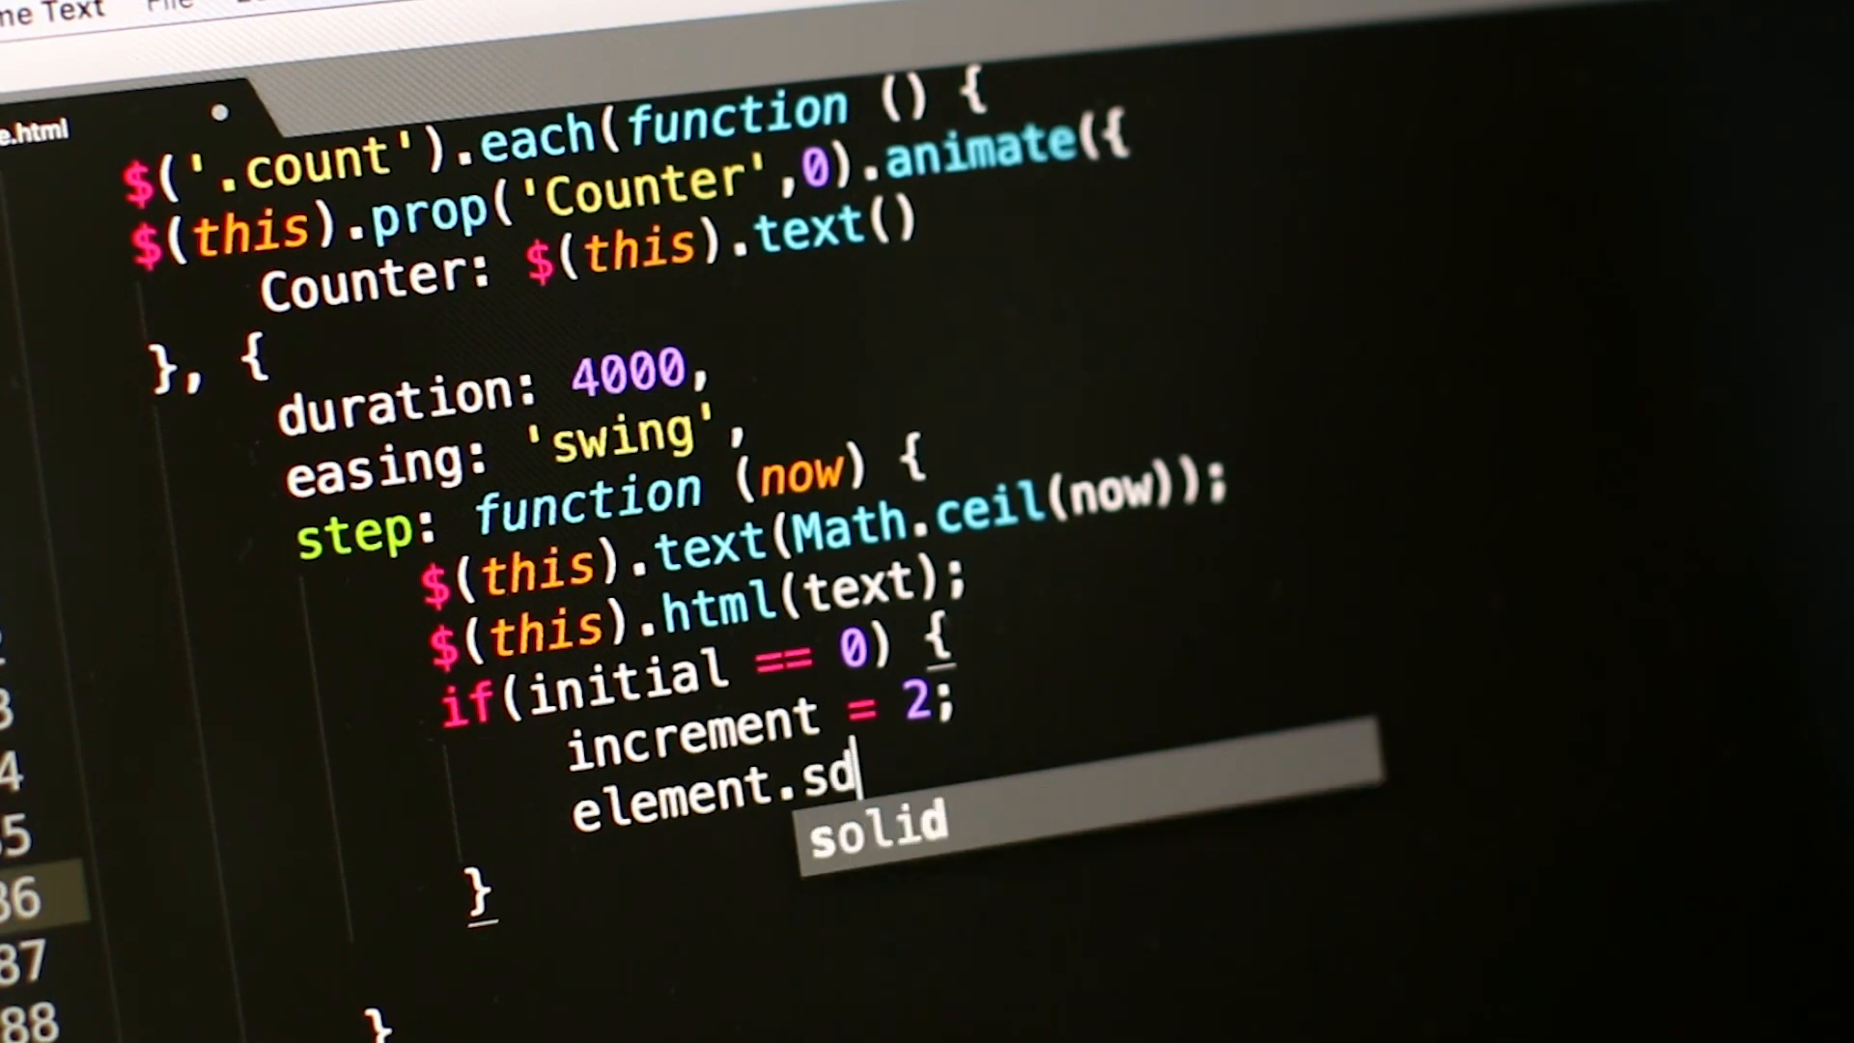
key("Backspace")
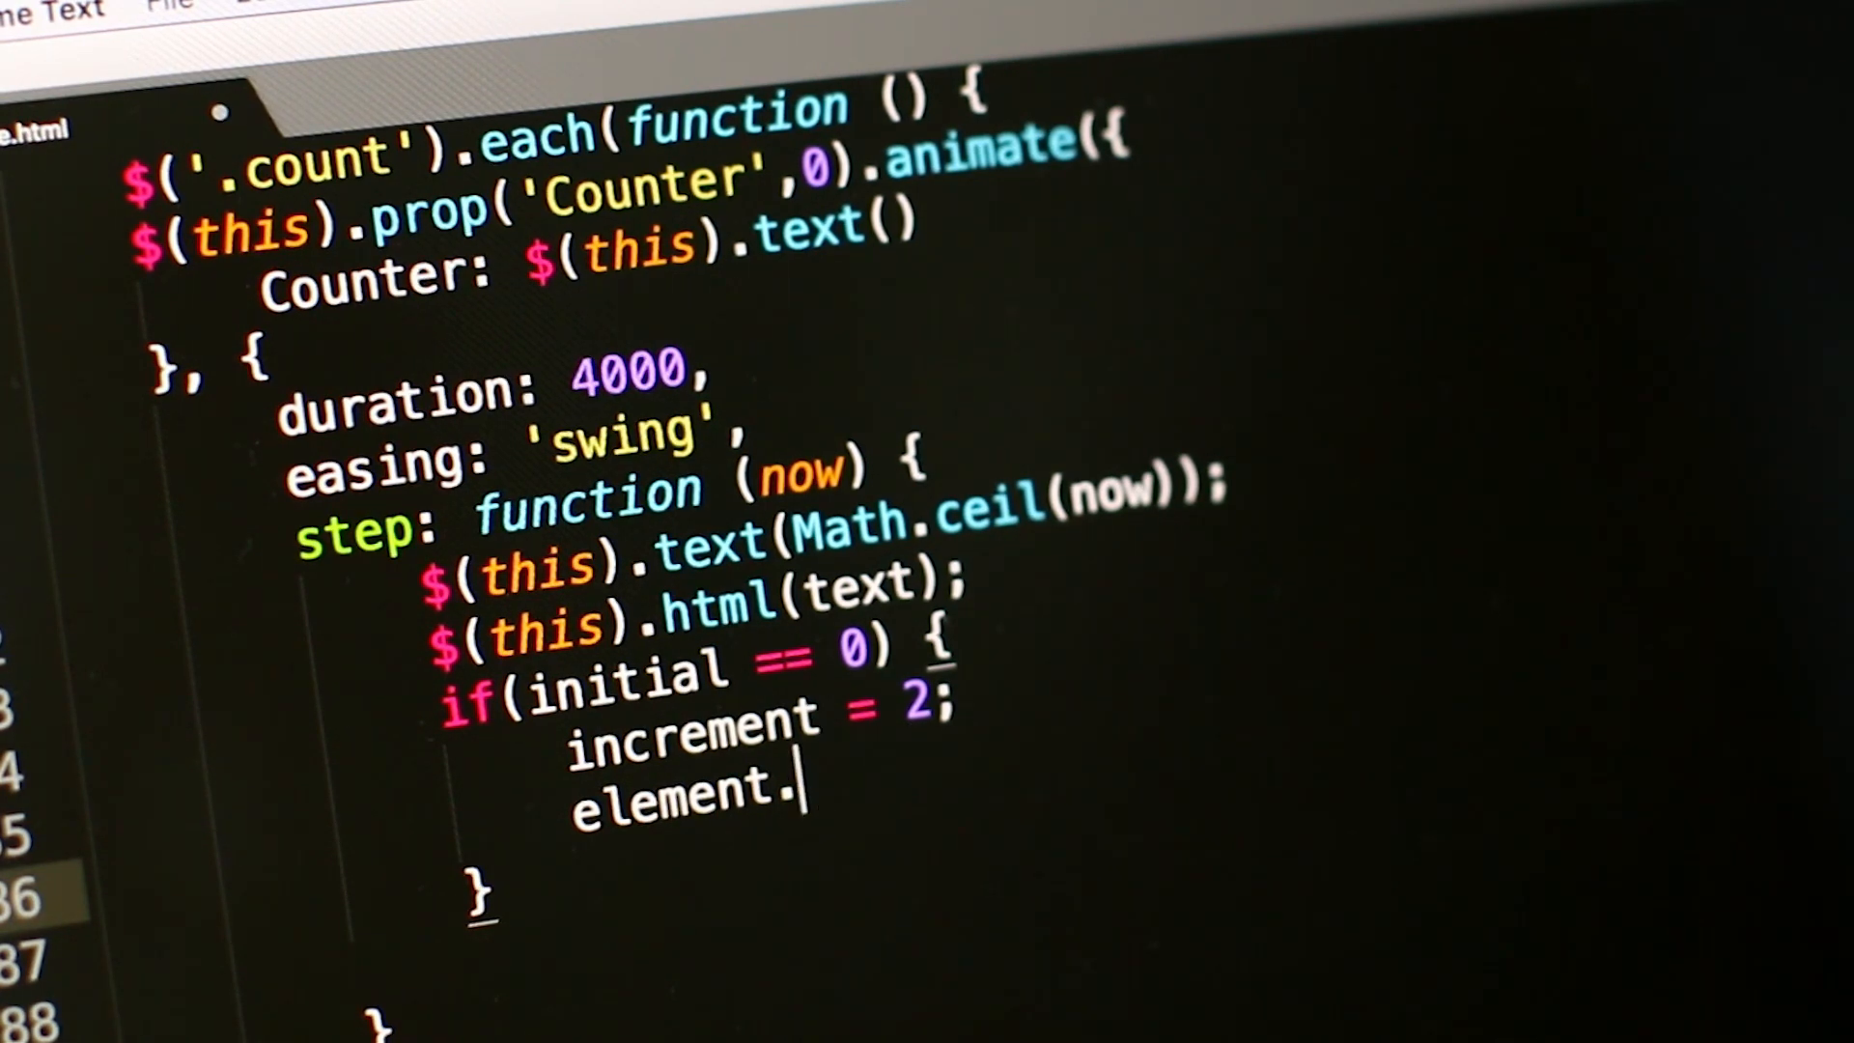
type("display")
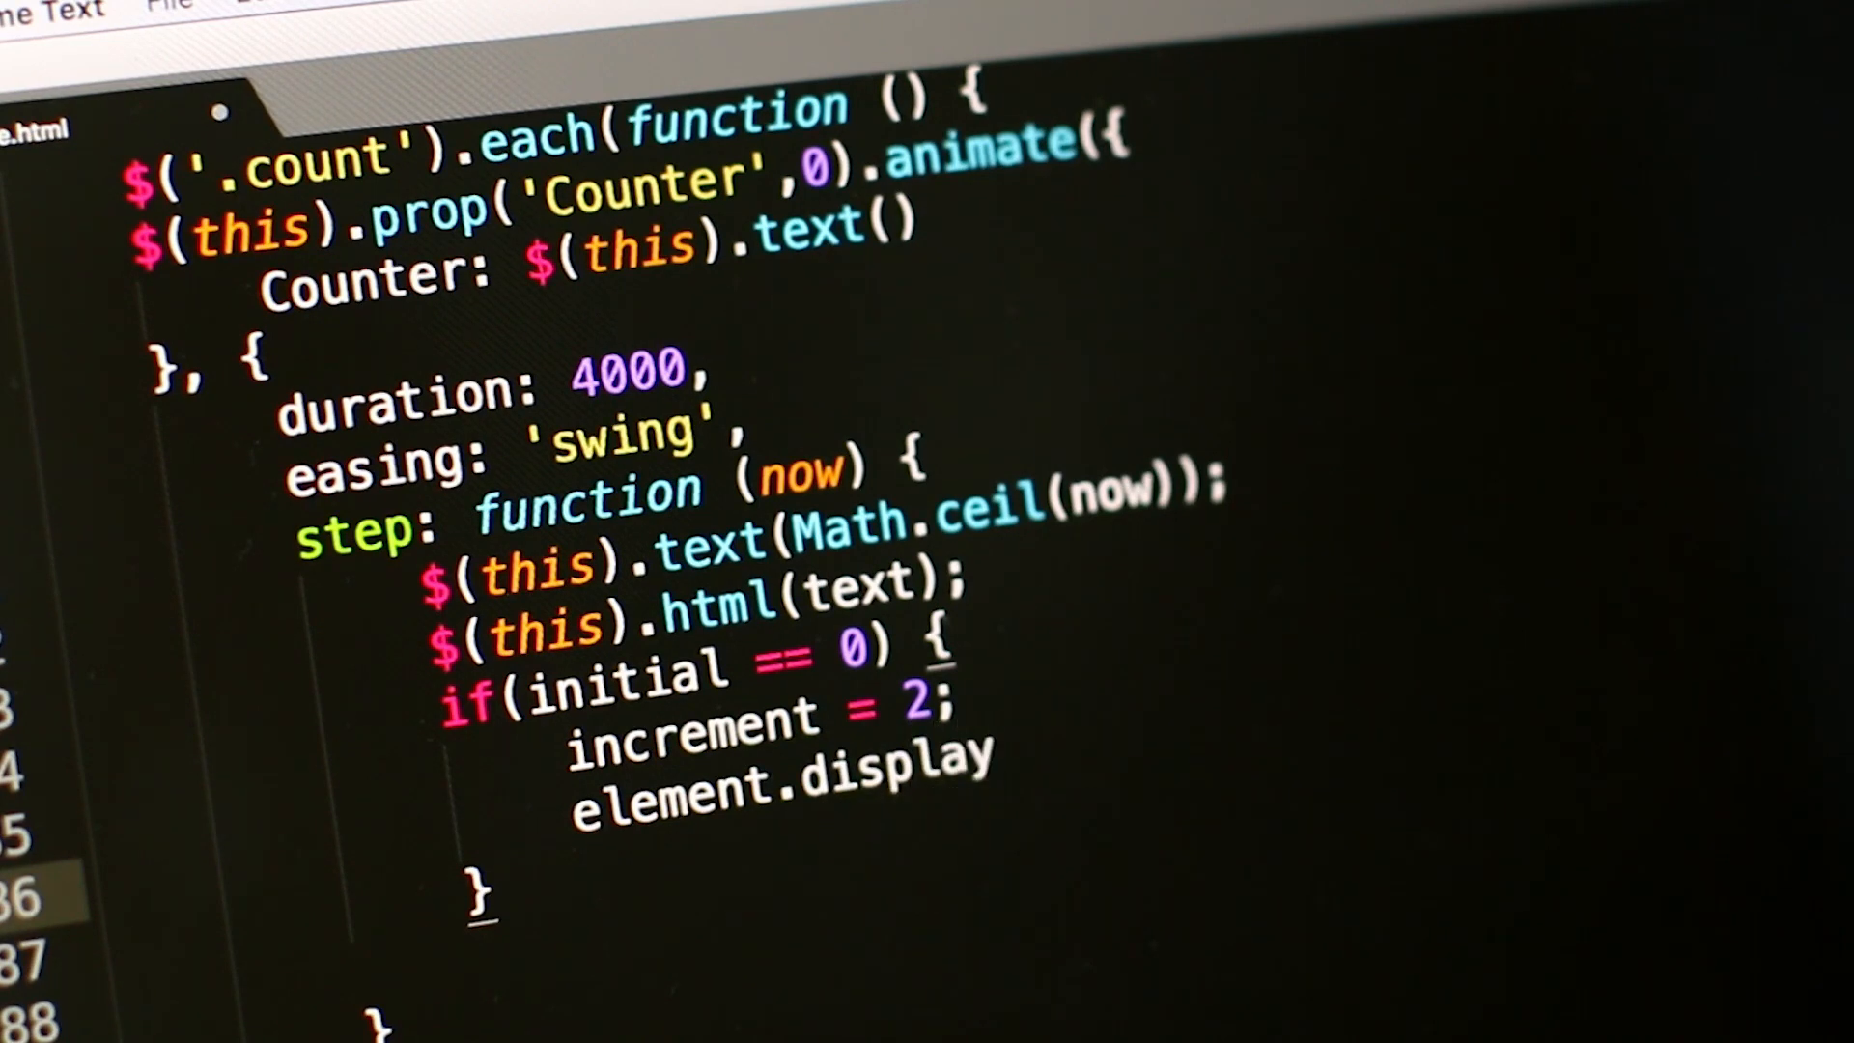
type(".st")
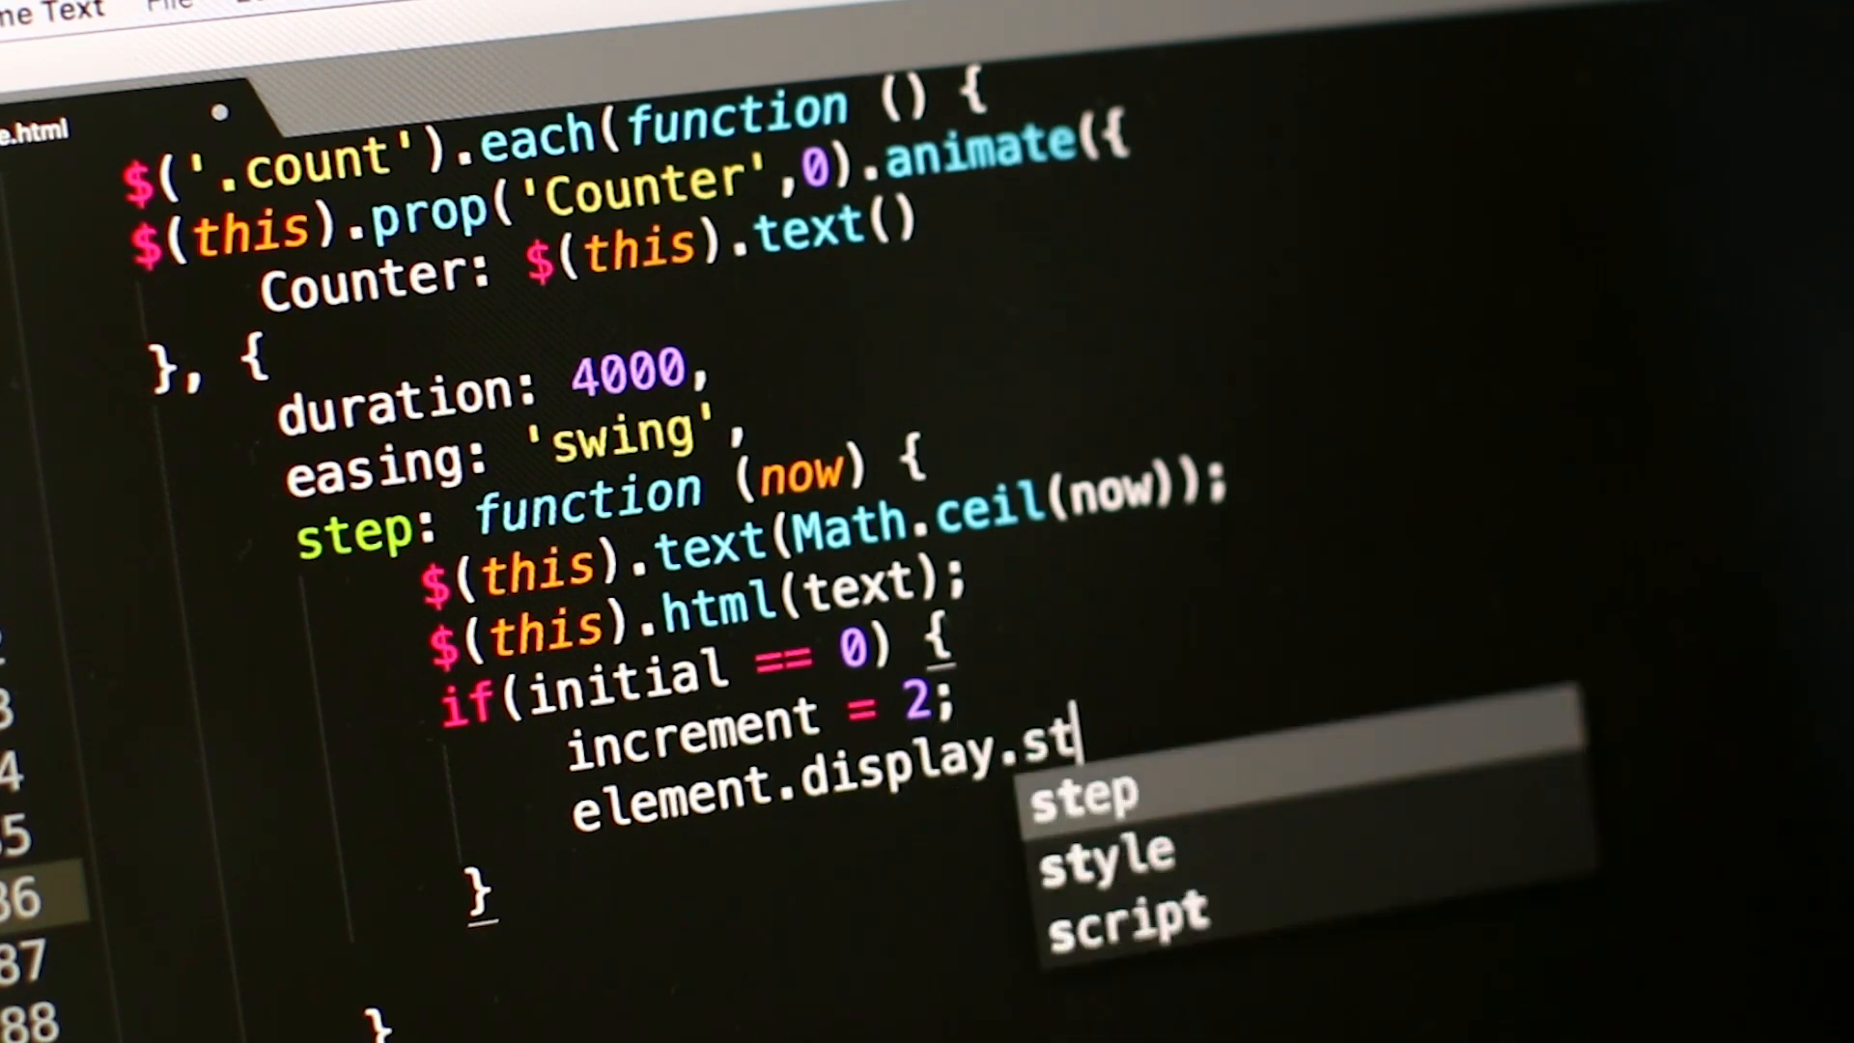
type("yle =")
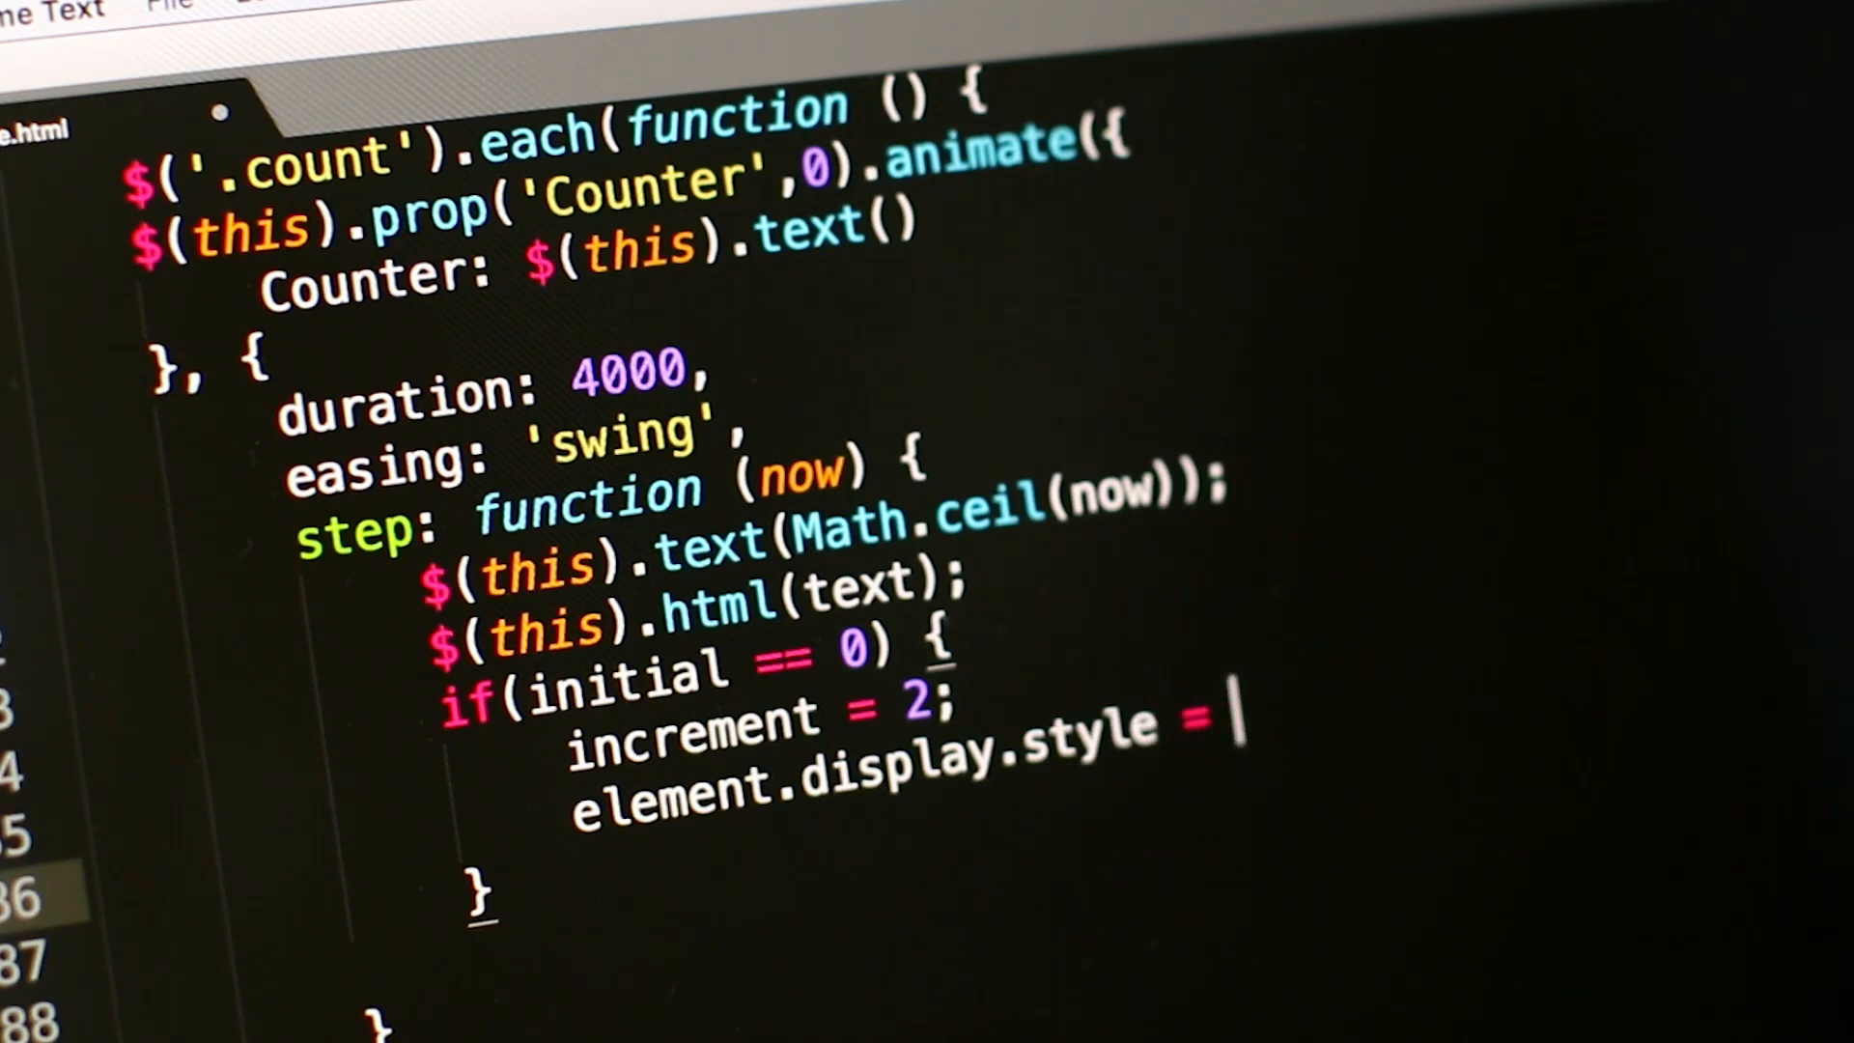
type("\"")
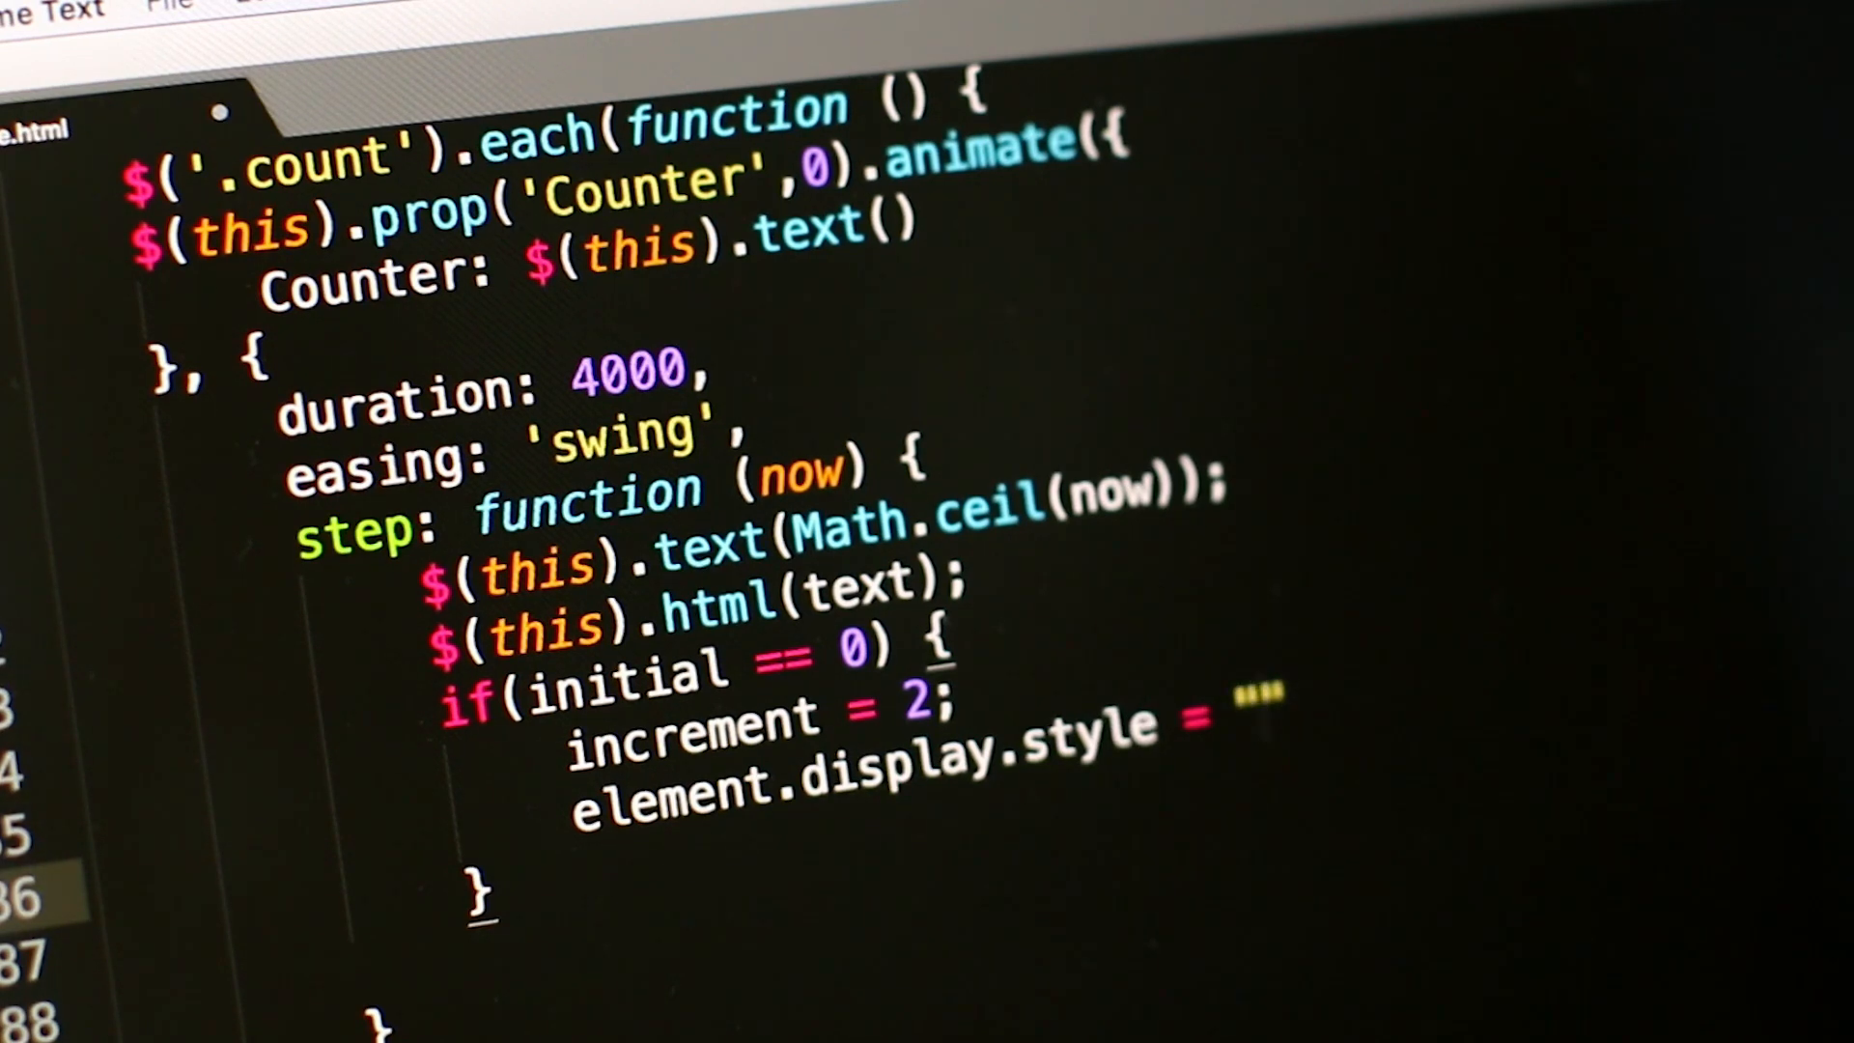